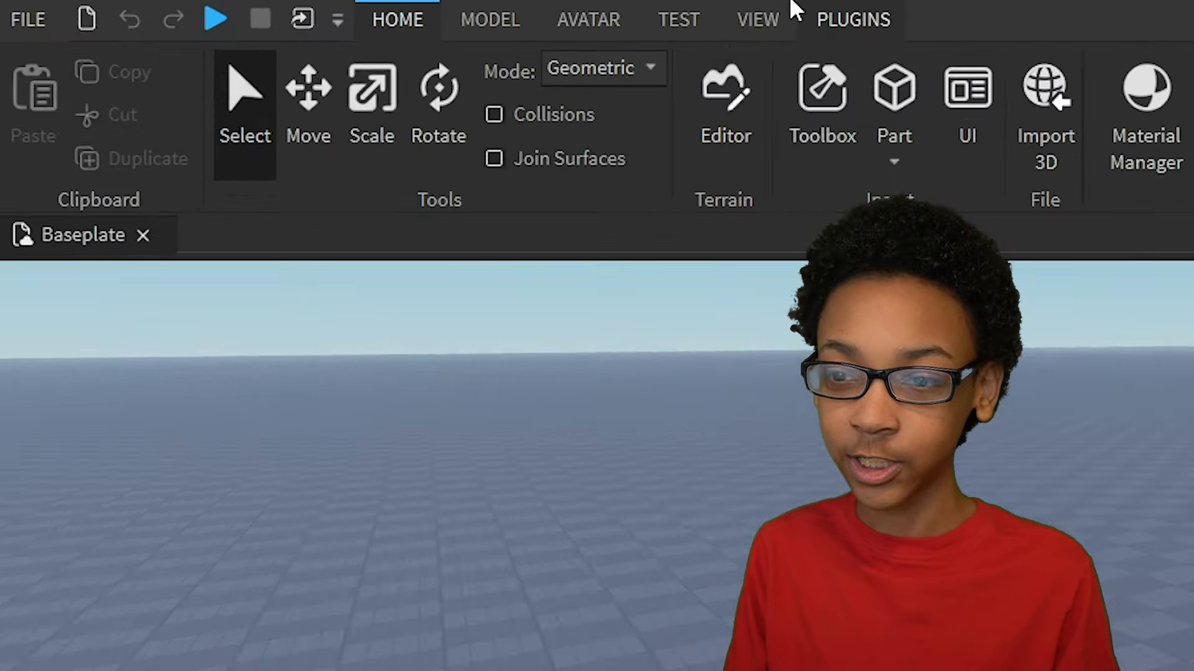
Step: Show the Explorer panel listing Workspace and ServerScriptService
{"action": "left_click", "coordinate": [758, 18]}
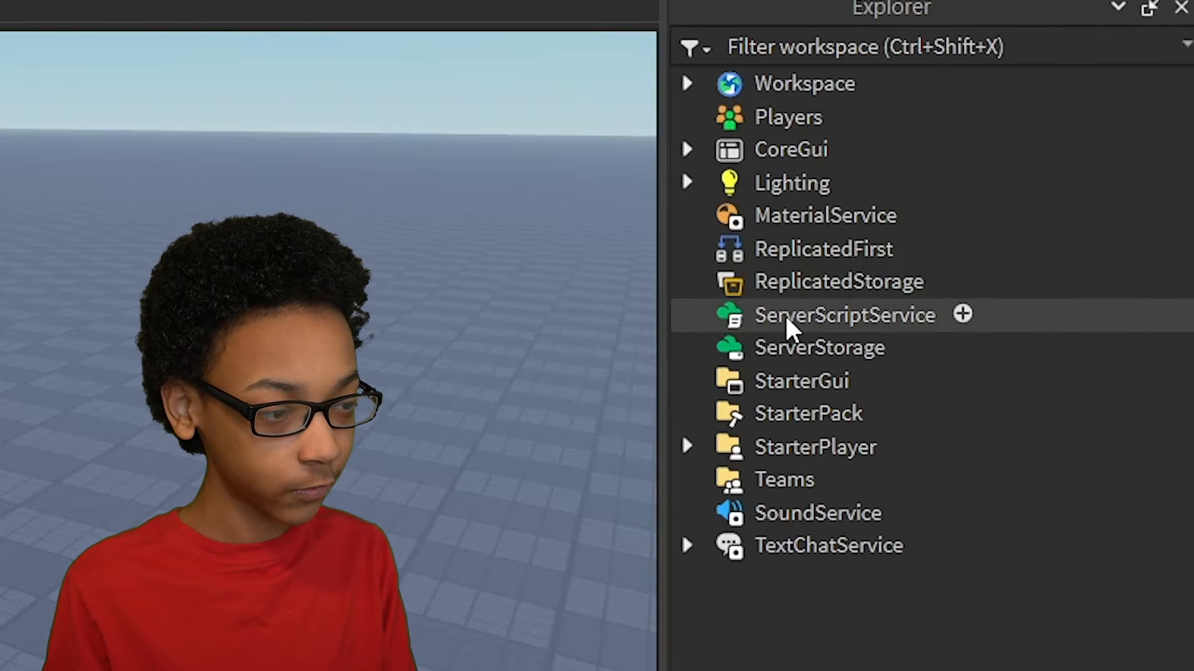
Step: Insert a new Script under ServerScriptService and return to the Baseplate scene
{"action": "right_click", "coordinate": [845, 316]}
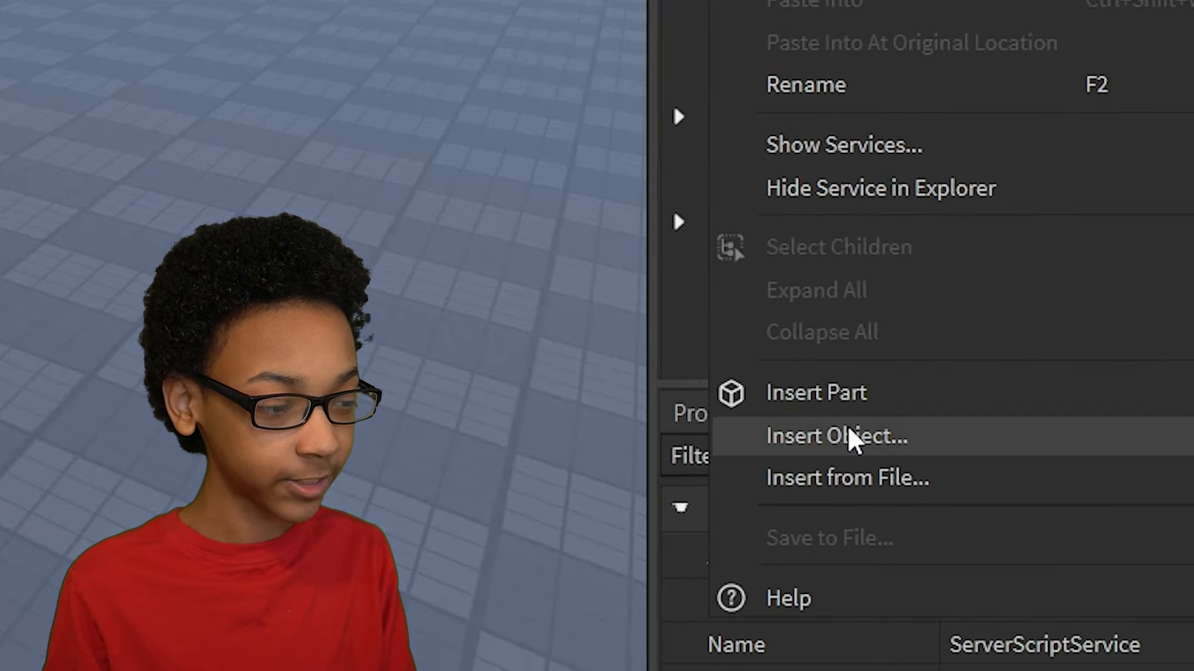
{"action": "left_click", "coordinate": [837, 436]}
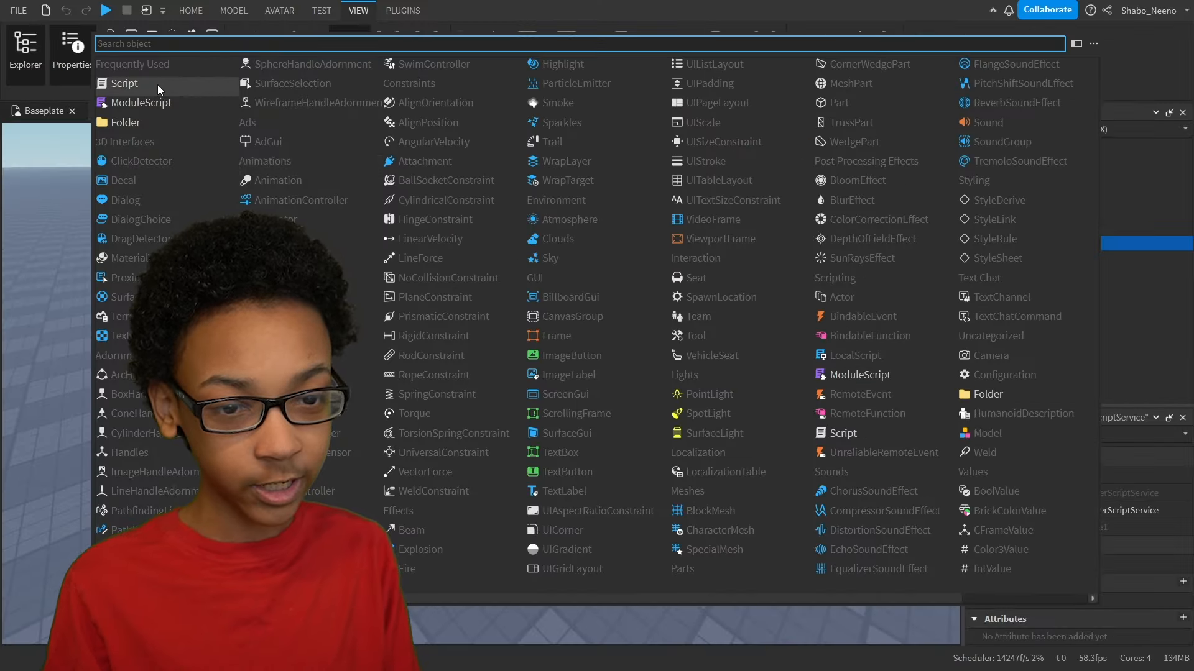
{"action": "left_click", "coordinate": [125, 83]}
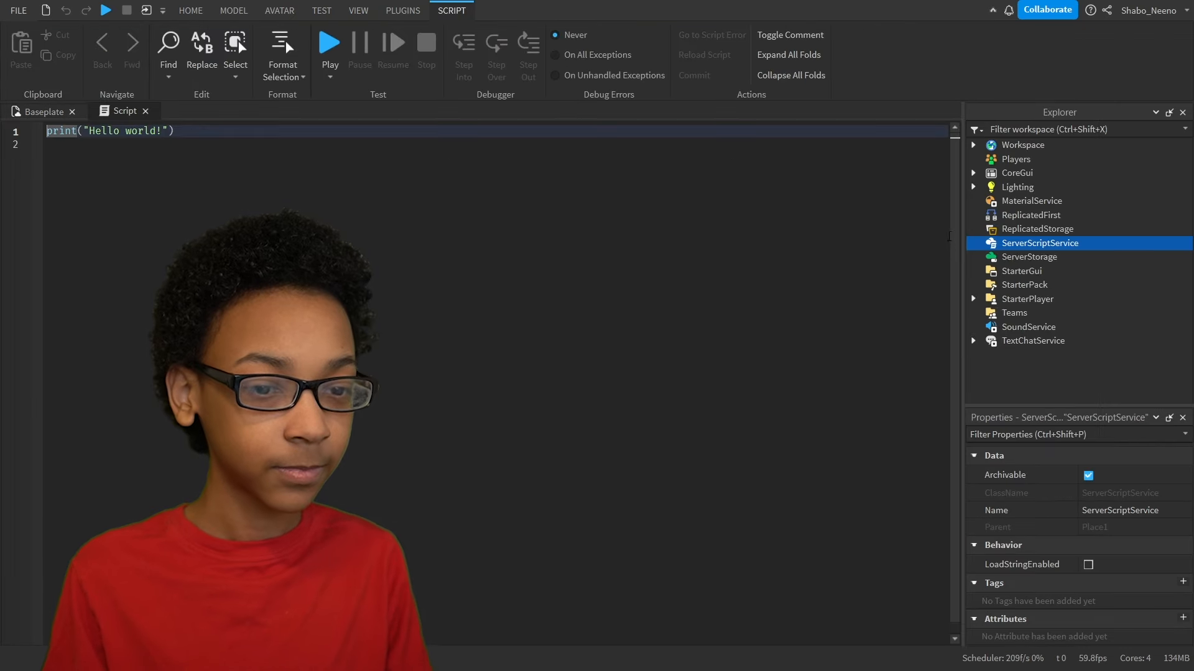
{"action": "left_click", "coordinate": [974, 244]}
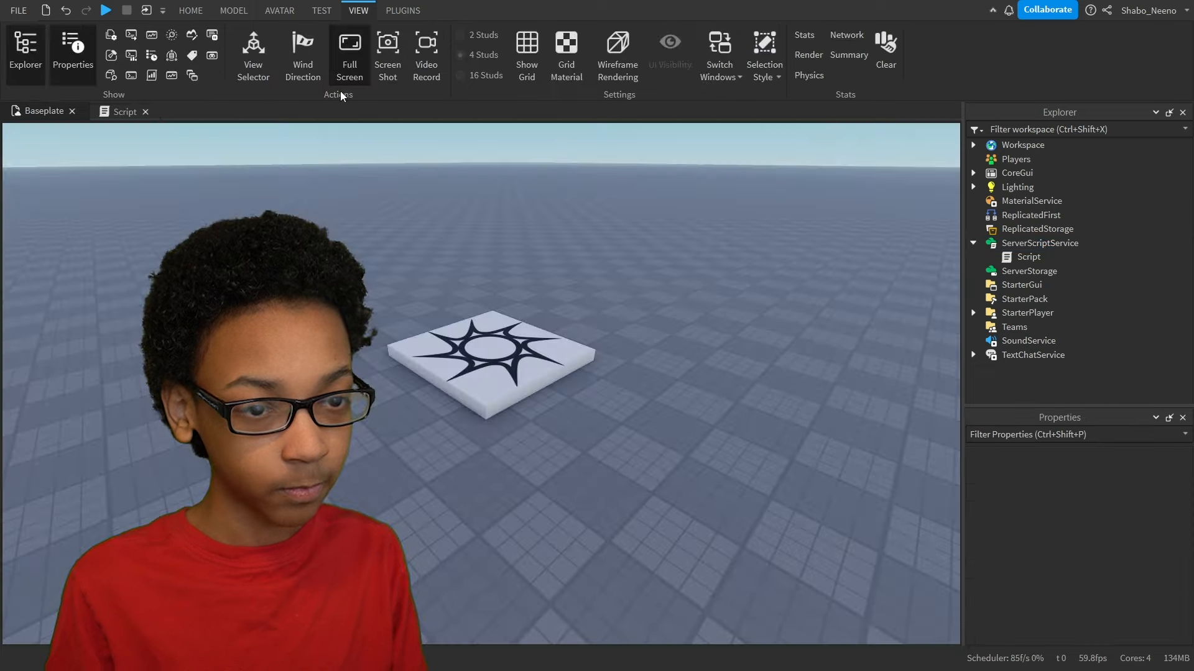
Step: Insert a block Part, scale it into a large block and anchor it
{"action": "left_click", "coordinate": [192, 10]}
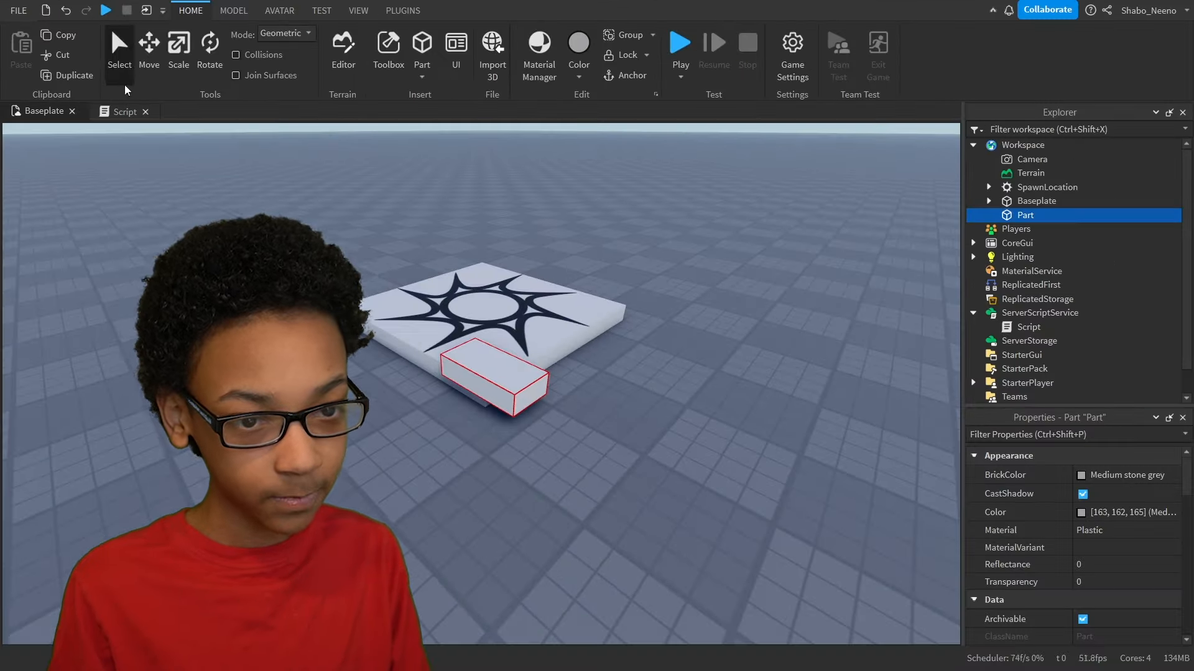
{"action": "left_click", "coordinate": [149, 47]}
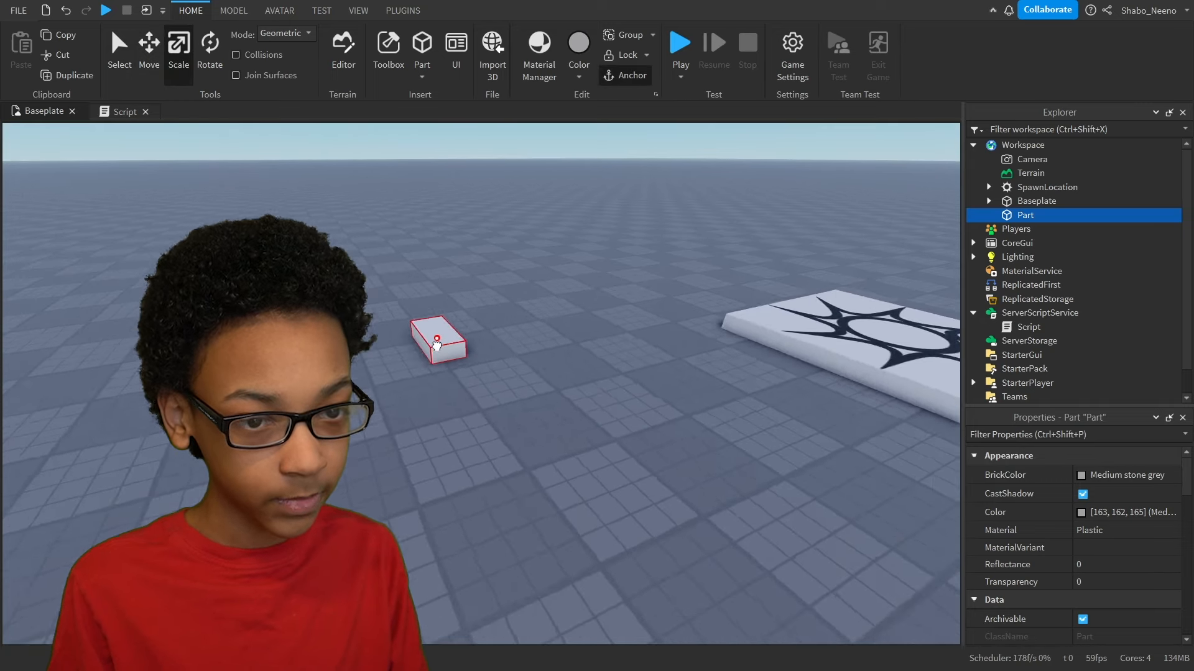
{"action": "left_click", "coordinate": [149, 47]}
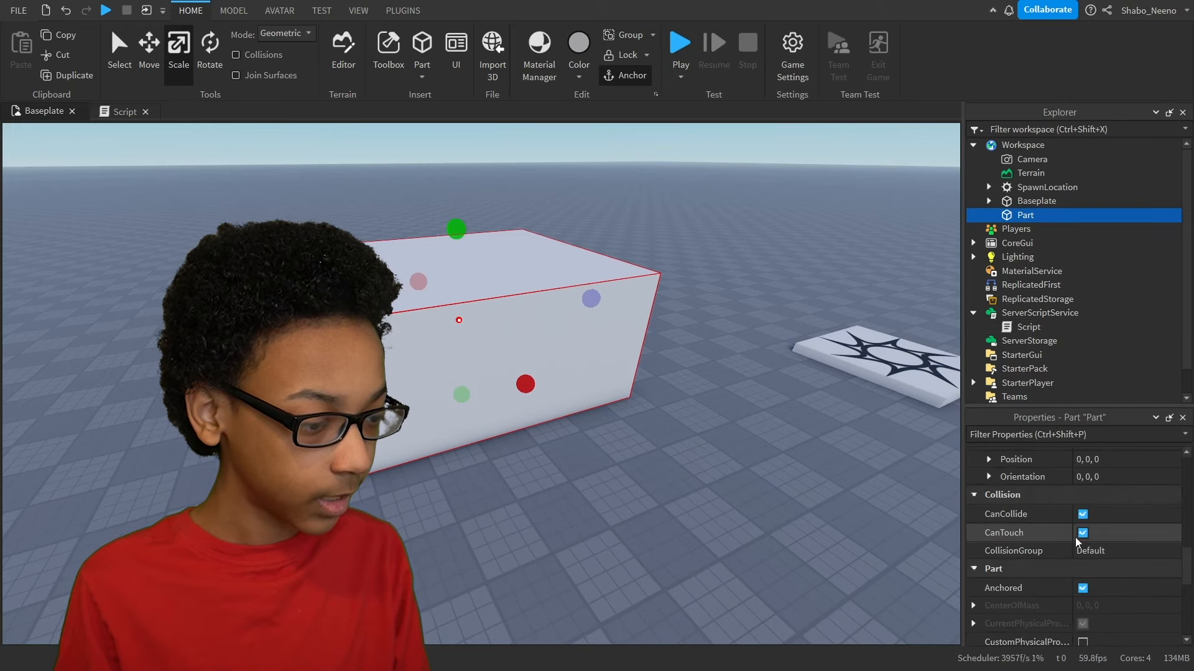
Step: Turn off CanTouch on the transparent block and return to the Script editor
{"action": "left_click", "coordinate": [1082, 515]}
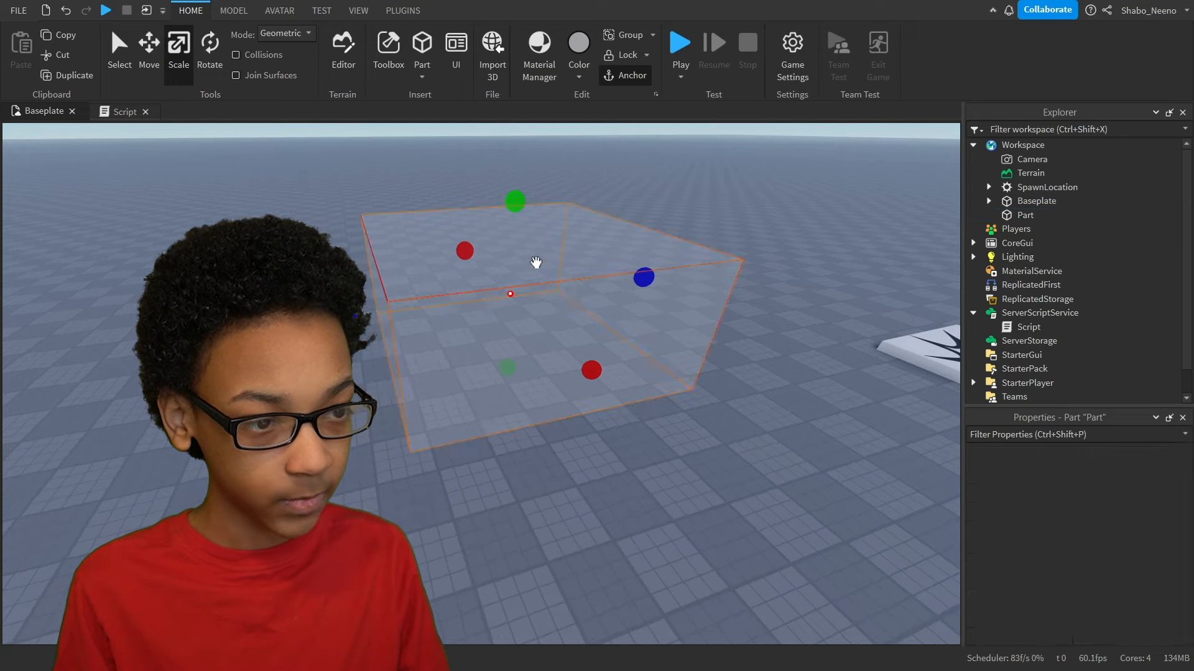
{"action": "left_click", "coordinate": [1024, 213]}
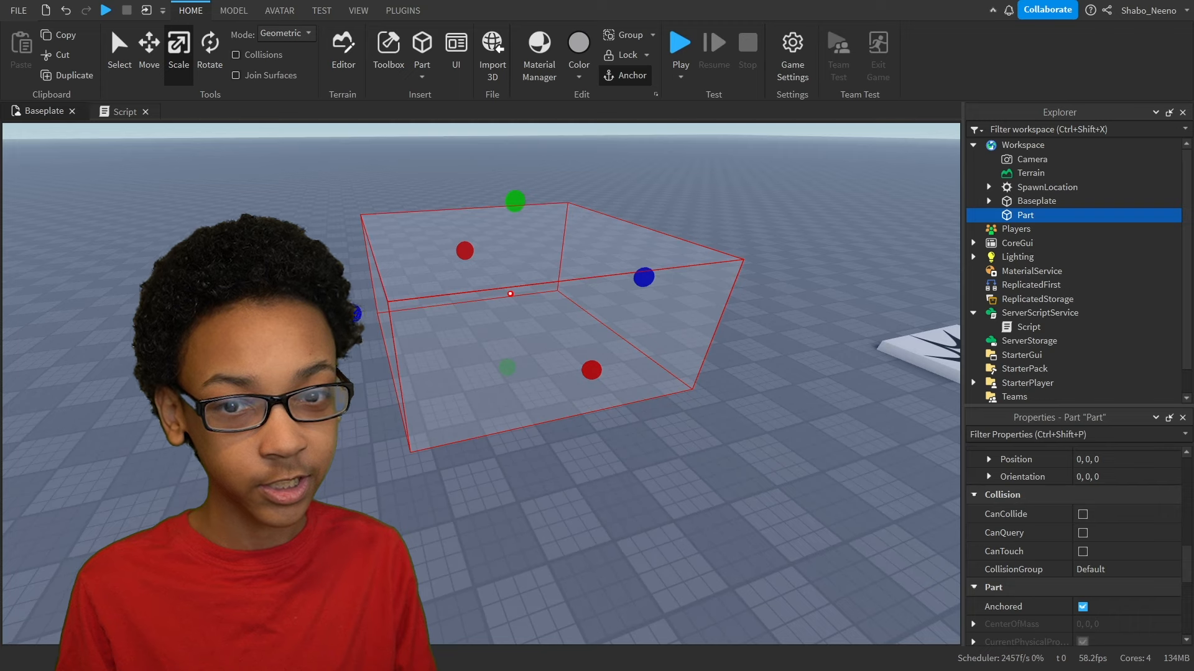
{"action": "left_click", "coordinate": [124, 112]}
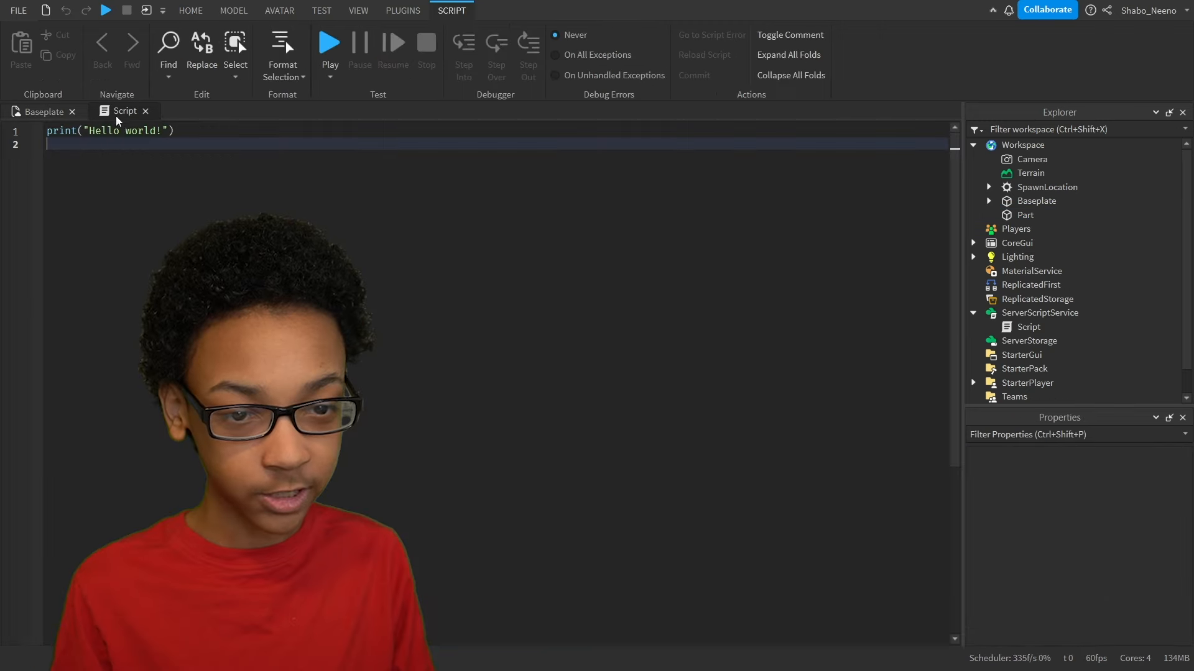
Step: Replace the Hello world print with local part = workspace:WaitForChild('Area')
{"action": "triple_click", "coordinate": [110, 130]}
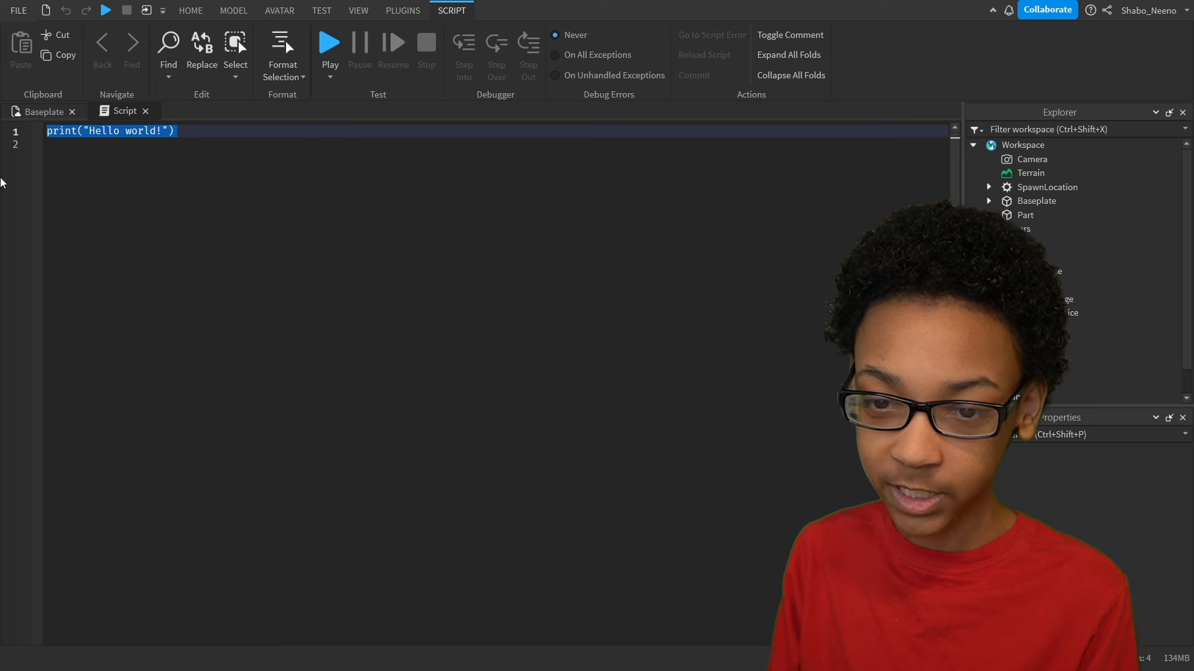
{"action": "key", "text": "Delete"}
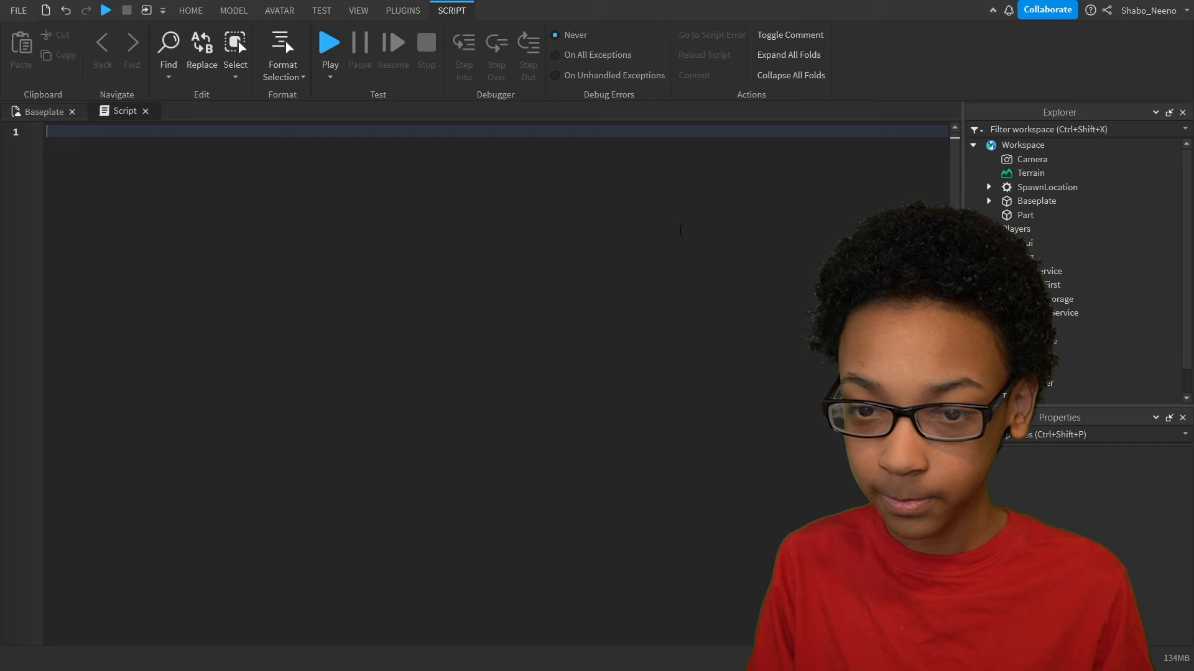
{"action": "type", "text": "local part = workspace:WaitForChild()"}
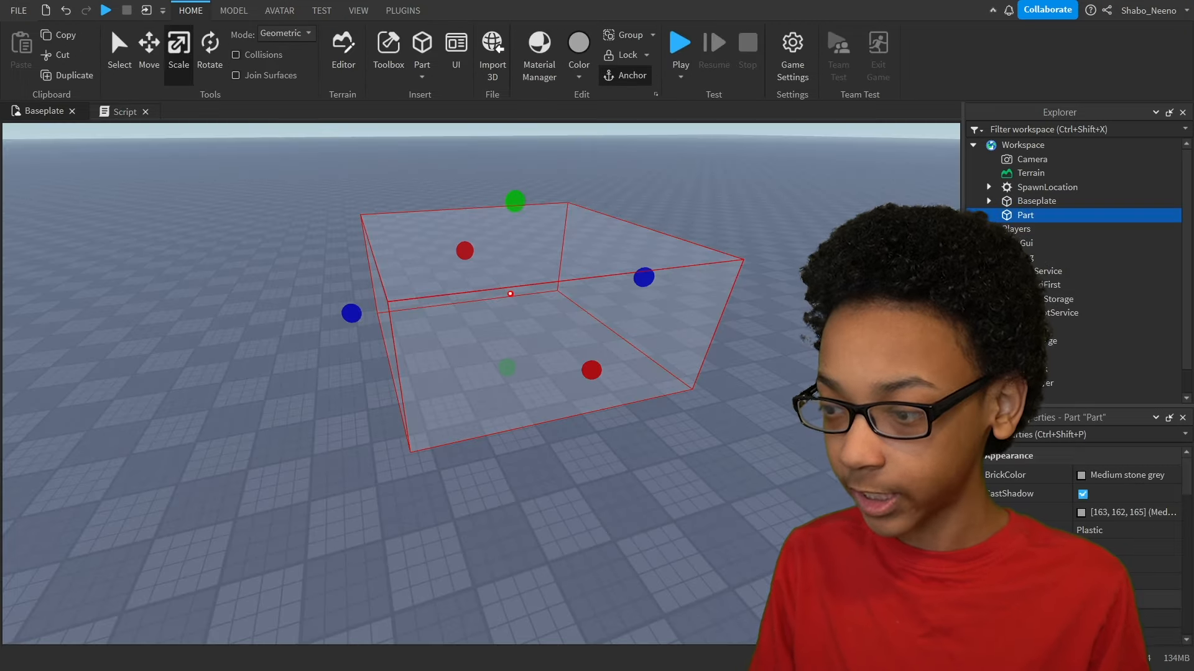
{"action": "left_click", "coordinate": [125, 112]}
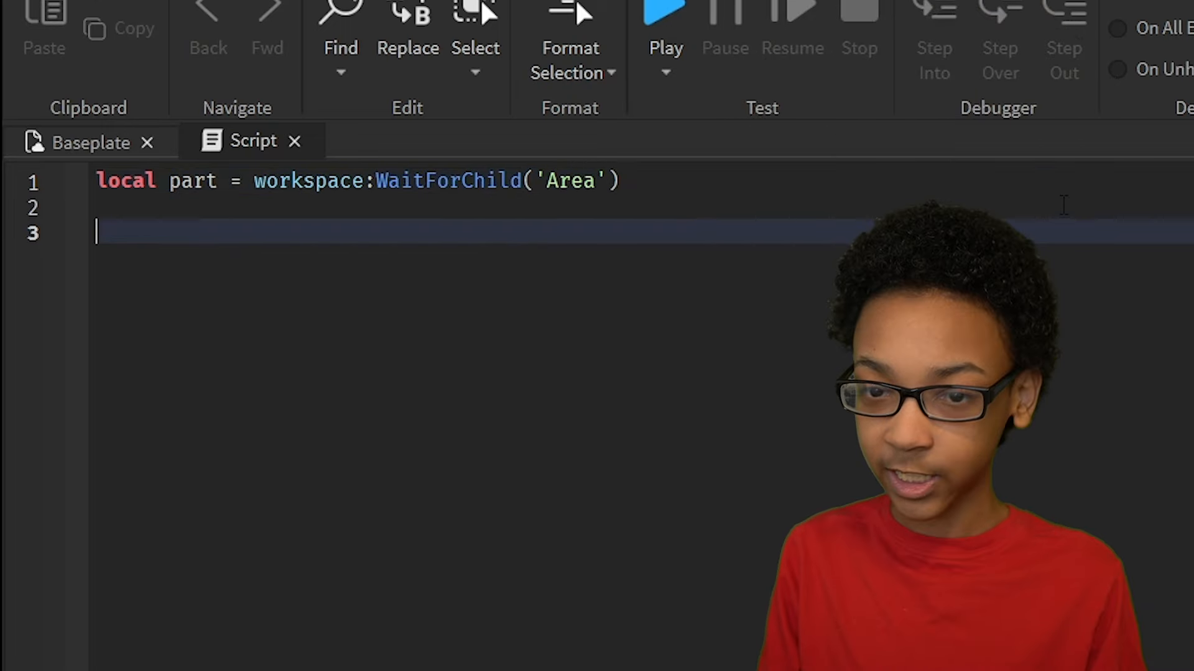
Step: Add a while true do loop that calls task.wait(.4) each pass
{"action": "type", "text": "while true"}
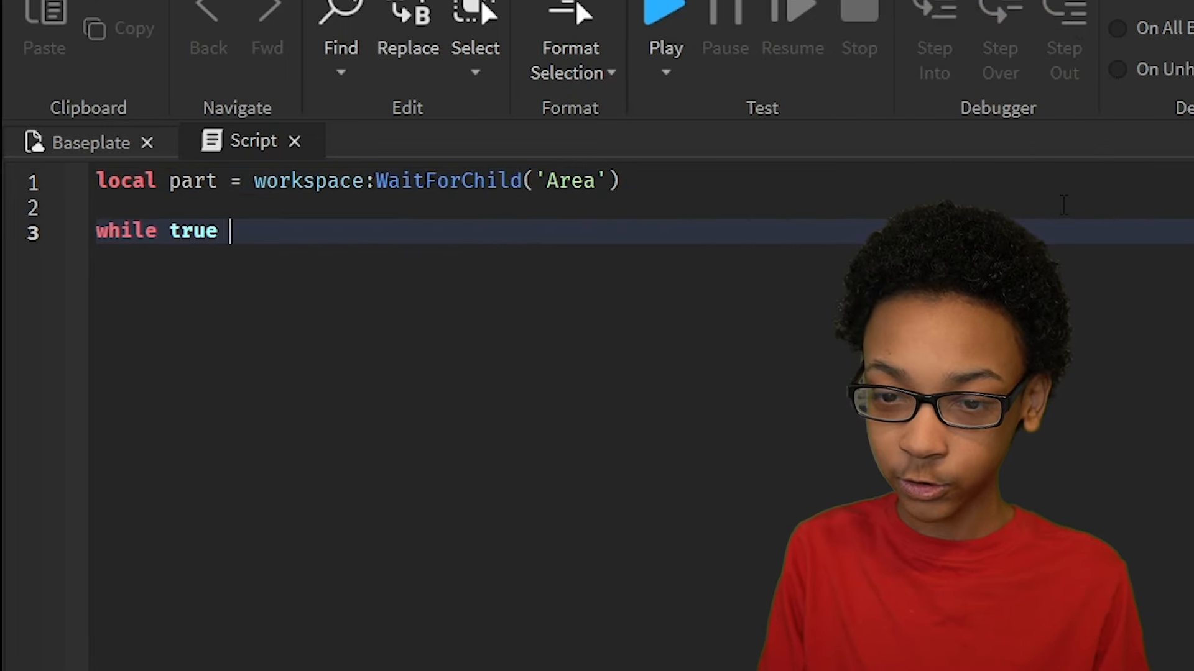
{"action": "type", "text": "do"}
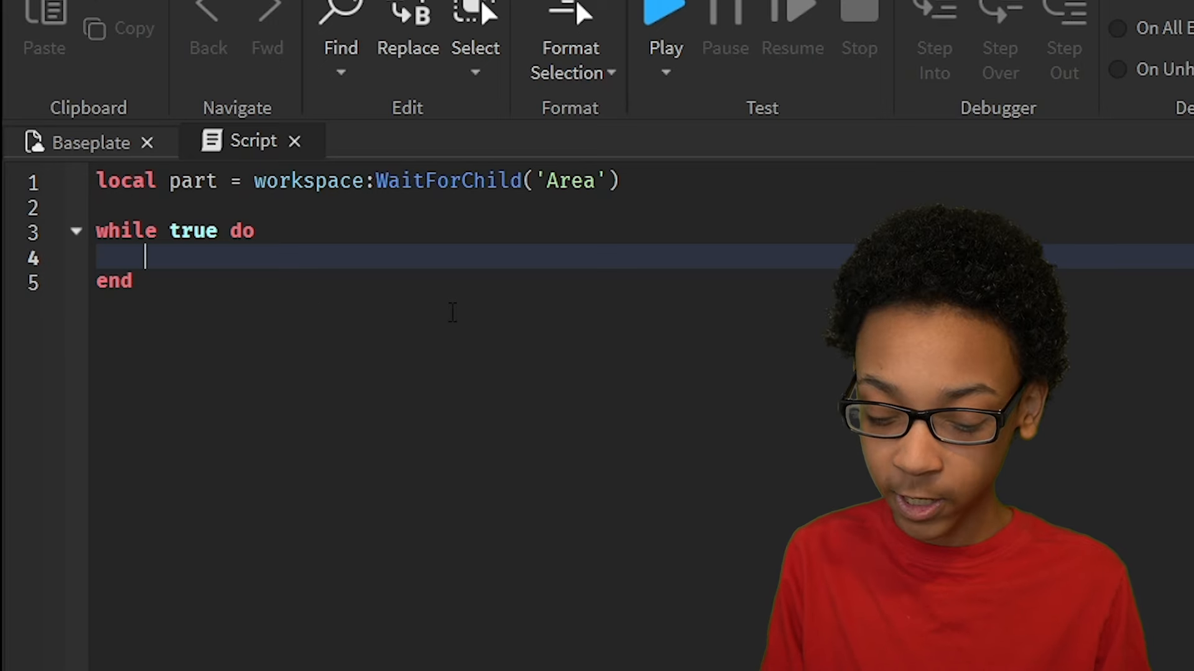
{"action": "type", "text": "task.wait(1)"}
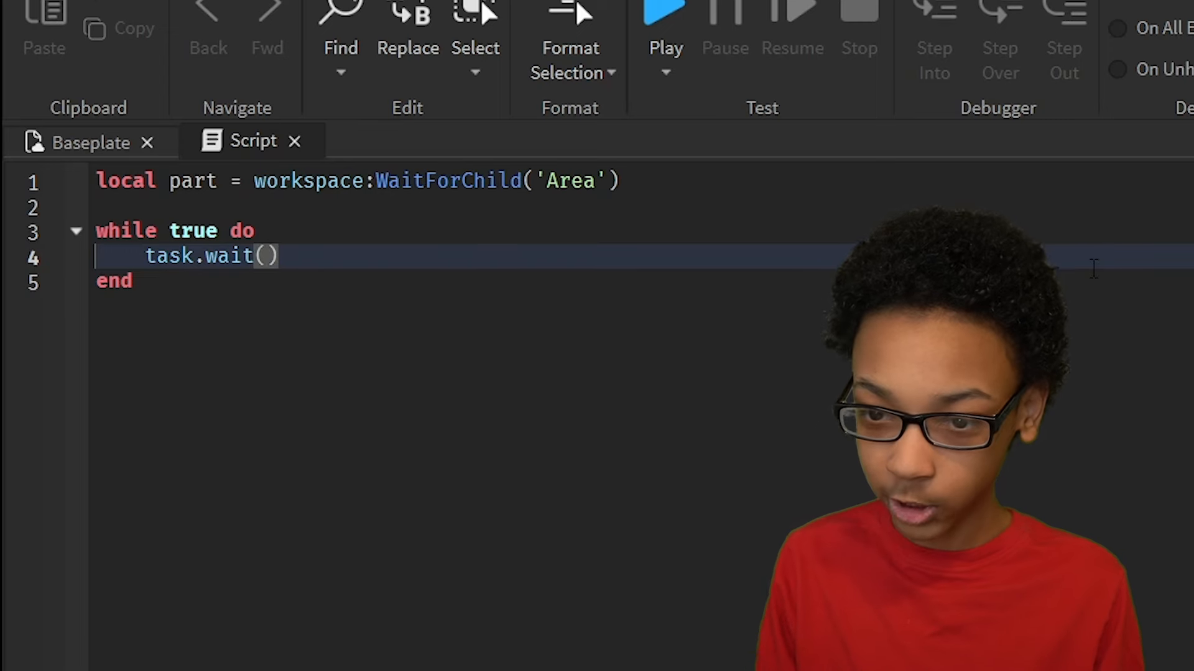
{"action": "type", "text": ".4"}
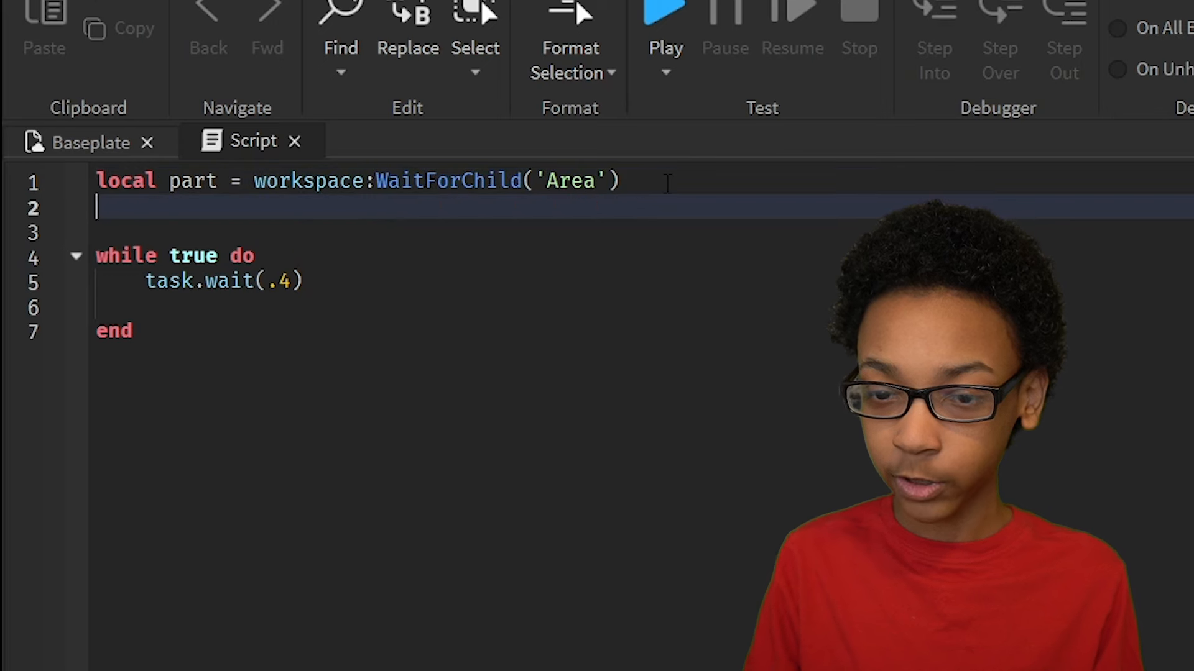
Step: Create local param = OverlapParams.new() and set its FilterType from Enum.RaycastFilterType
{"action": "type", "text": "local"}
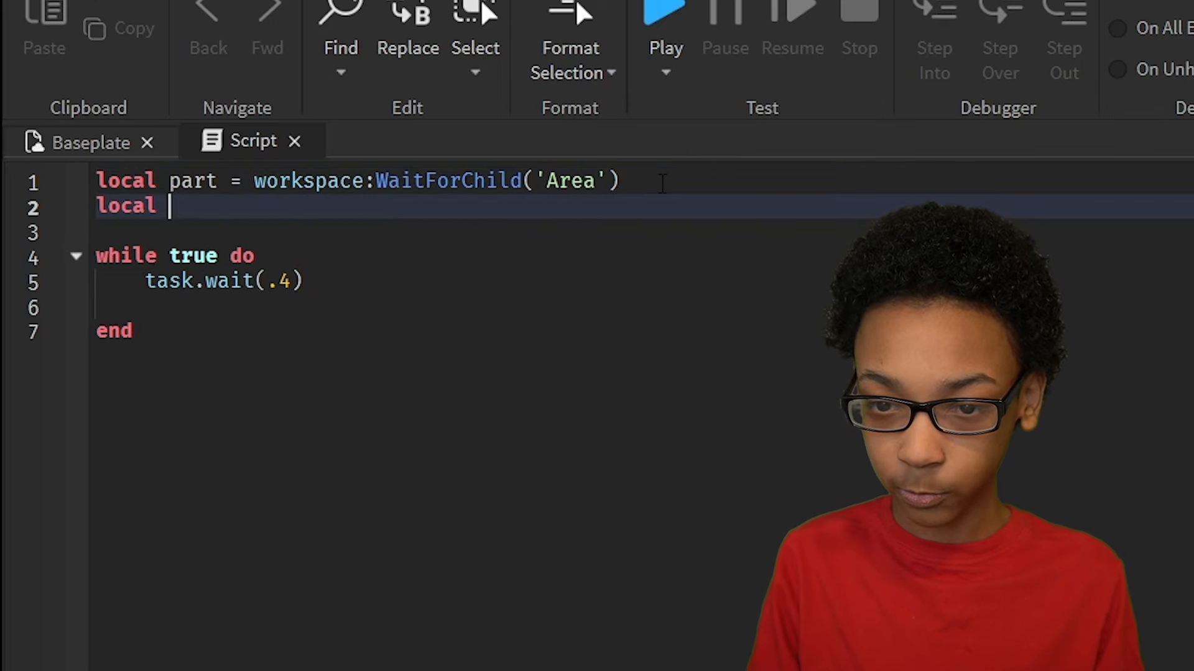
{"action": "type", "text": "param ="}
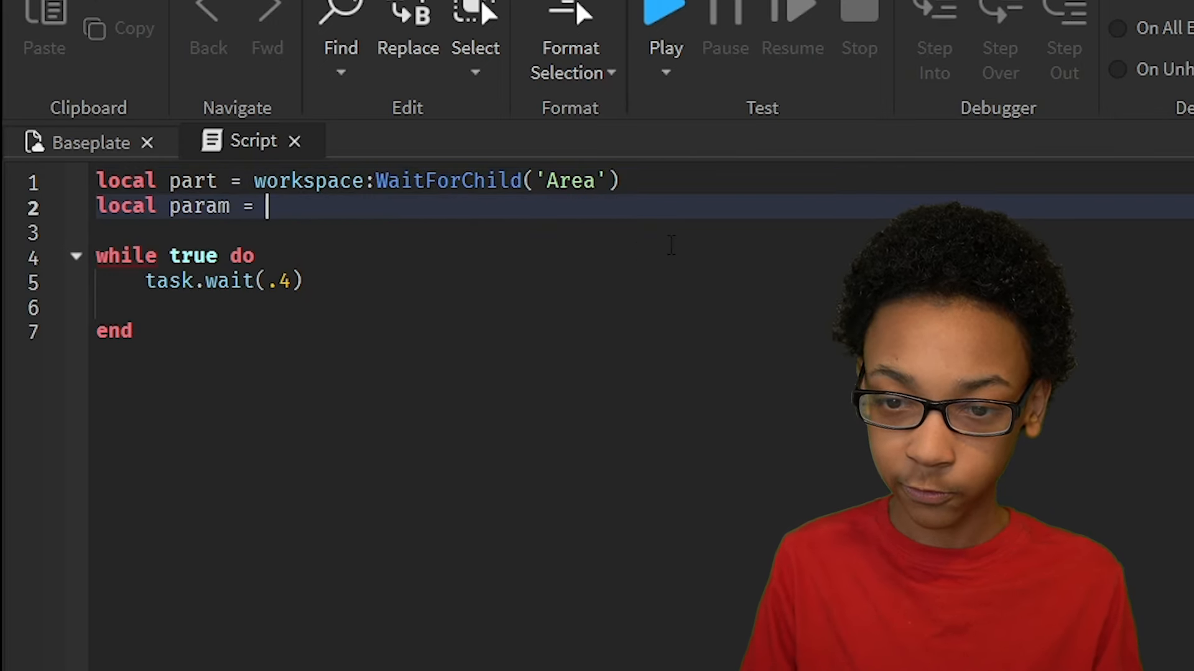
{"action": "type", "text": "OverlapParams"}
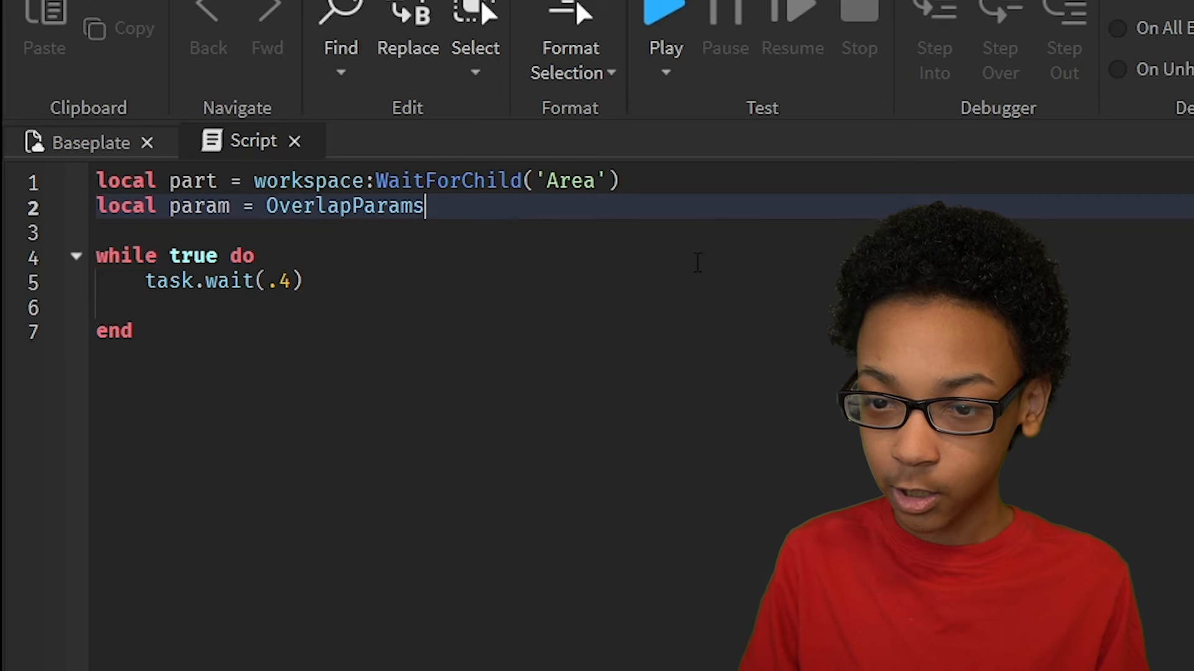
{"action": "type", "text": ".new()"}
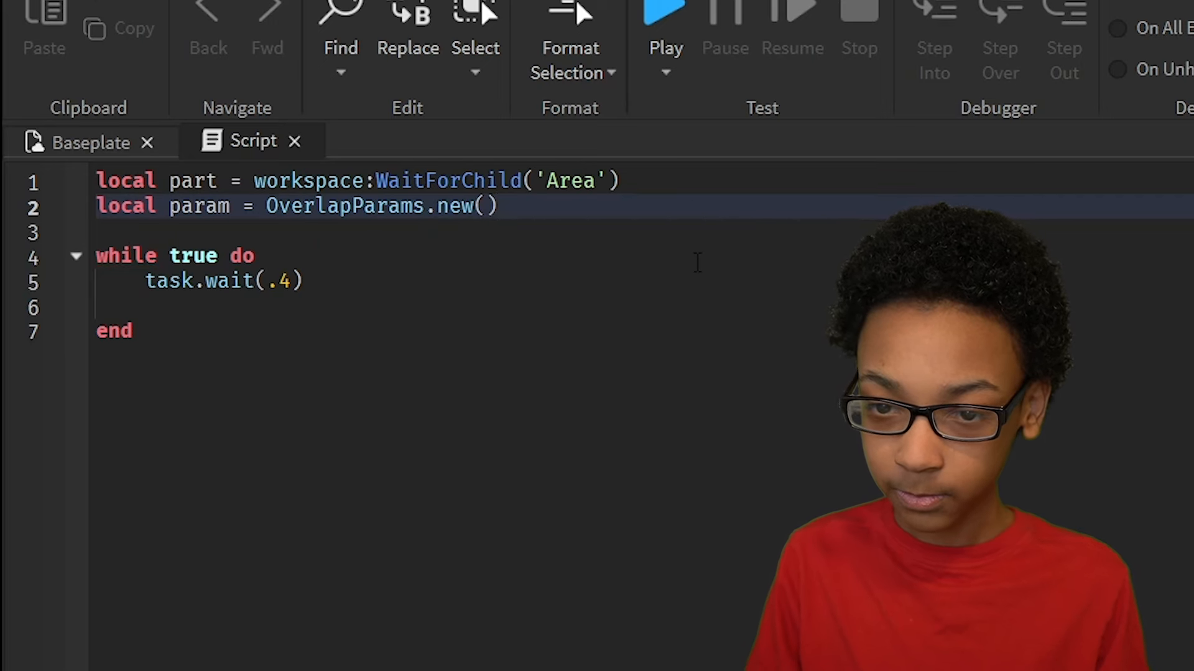
{"action": "key", "text": "Enter"}
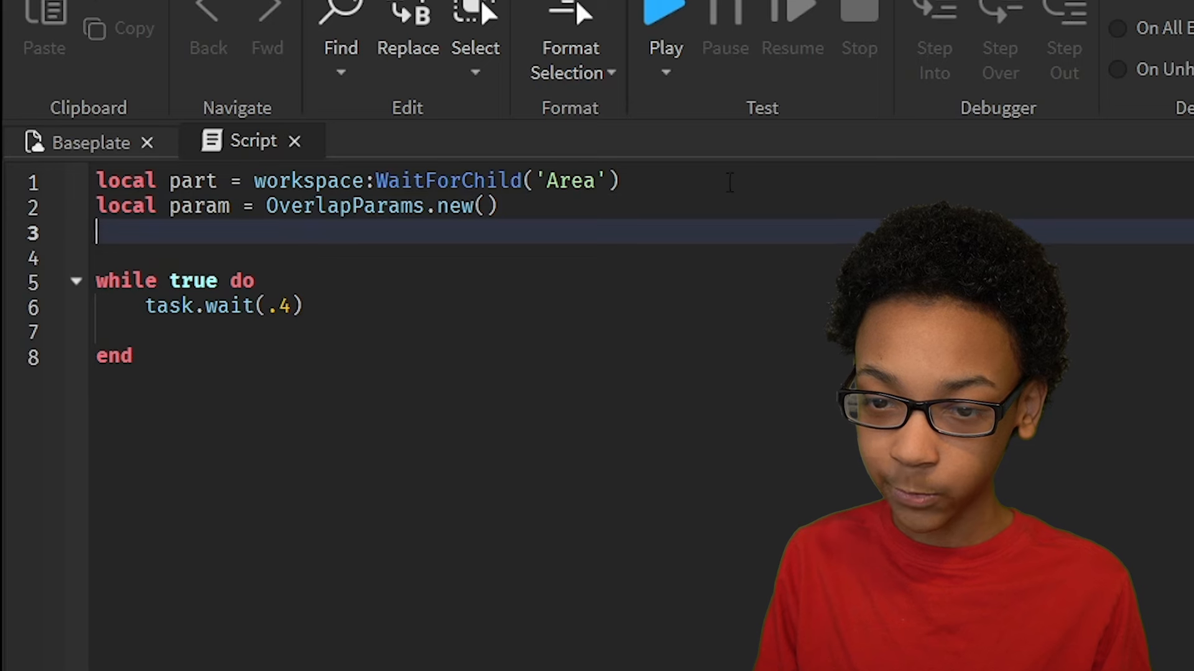
{"action": "type", "text": "param.FilterType = en"}
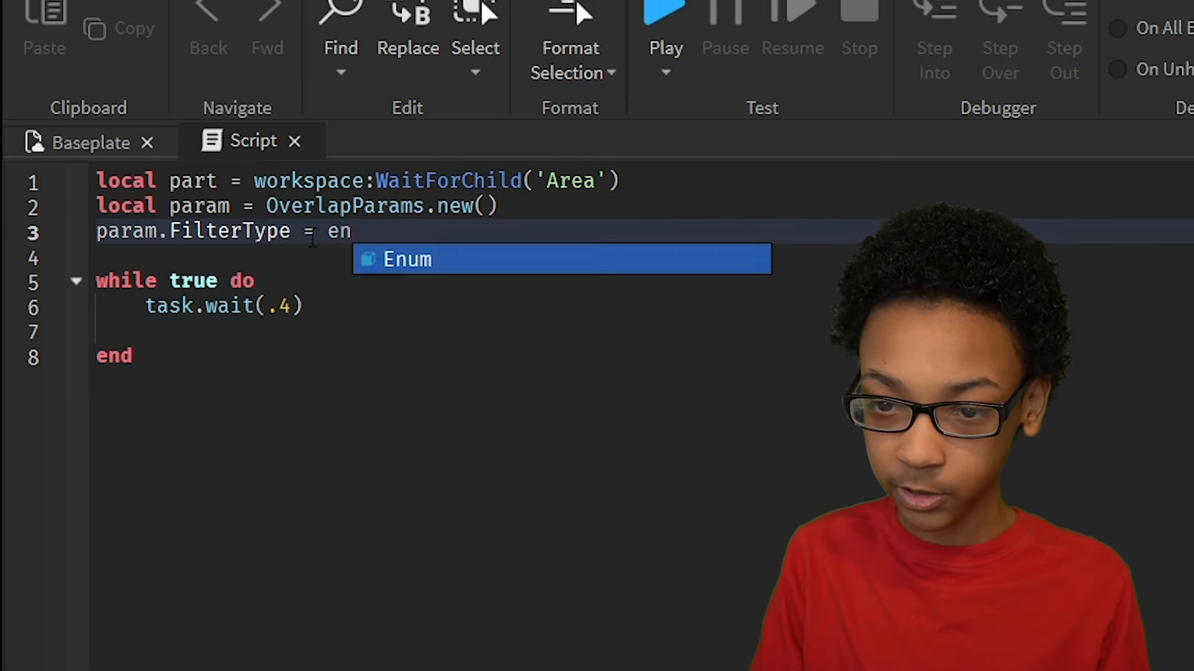
{"action": "type", "text": "Enum.RaycastFilterType."}
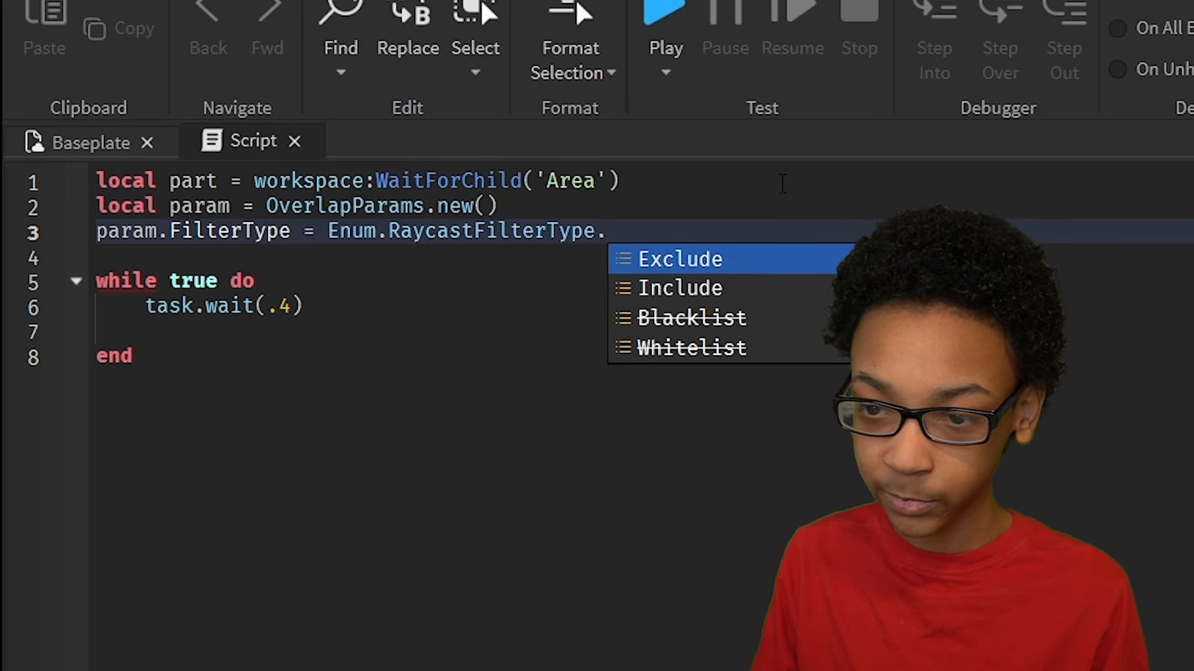
{"action": "left_click", "coordinate": [680, 259]}
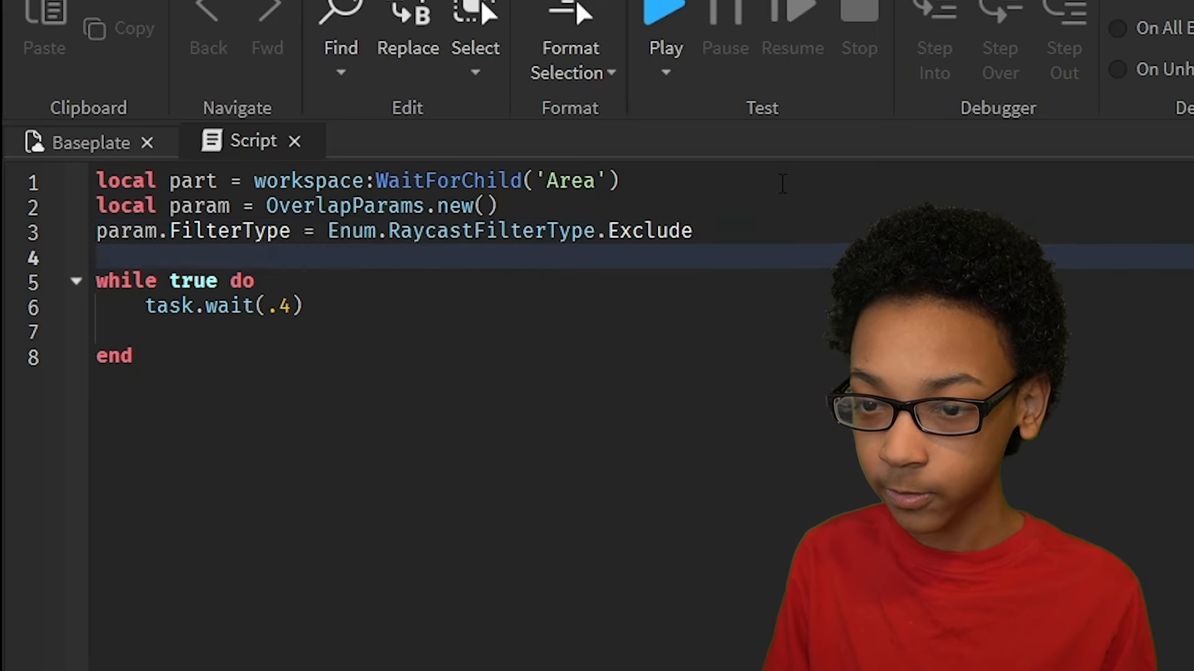
{"action": "double_click", "coordinate": [649, 232]}
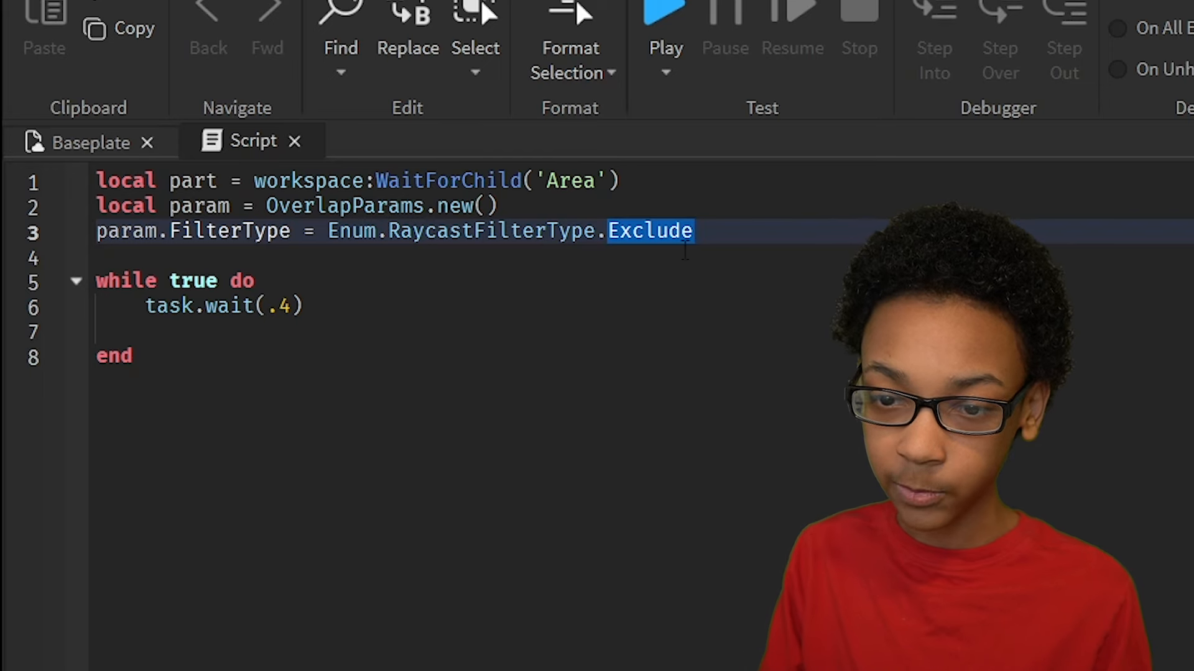
{"action": "type", "text": "Include"}
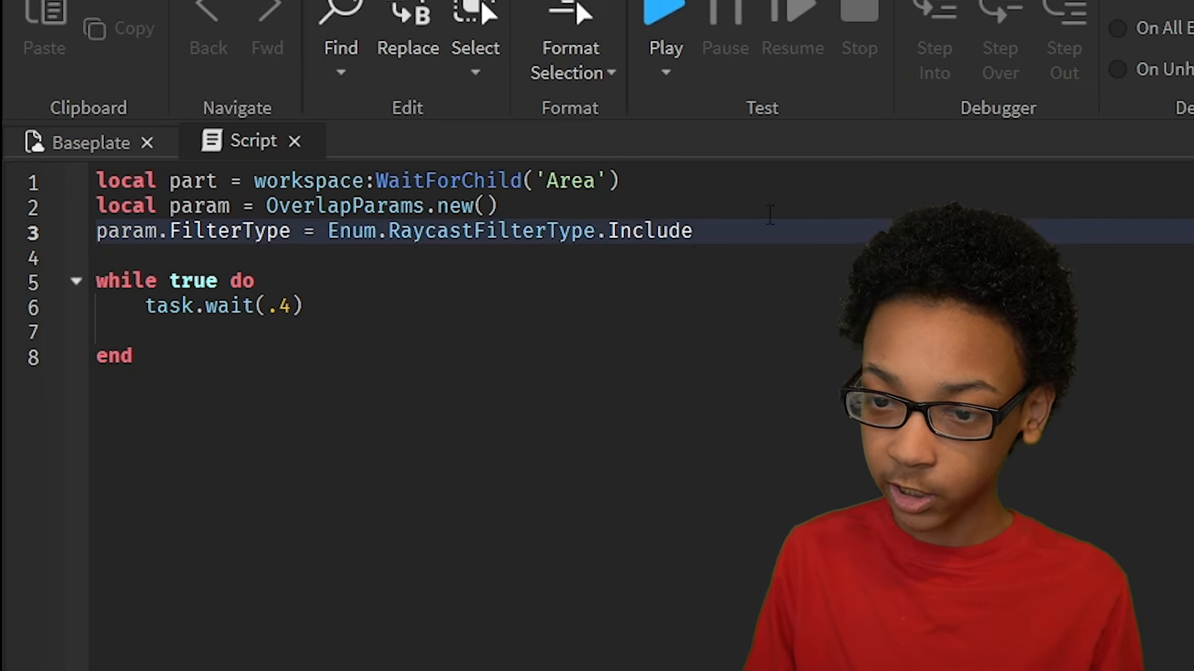
{"action": "mouse_move", "coordinate": [647, 261]}
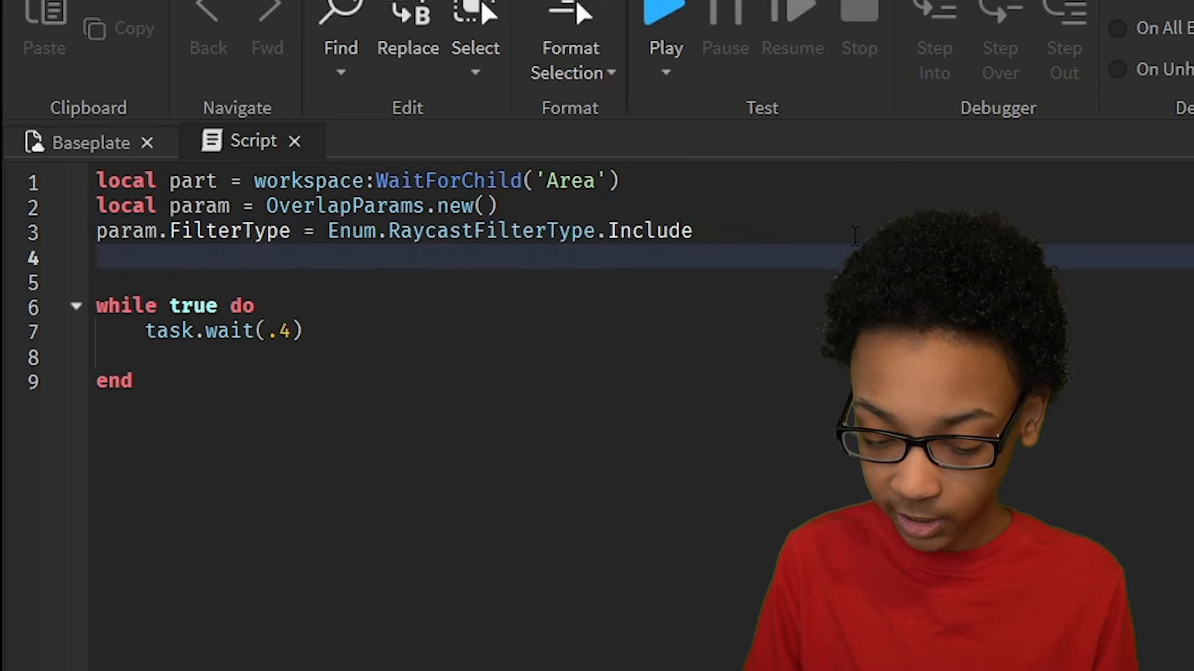
Step: Set param.FilterDescendantsInstances to {part, workspace:WaitForChild('Baseplate')}
{"action": "type", "text": "param.FilterDescendantsInstances"}
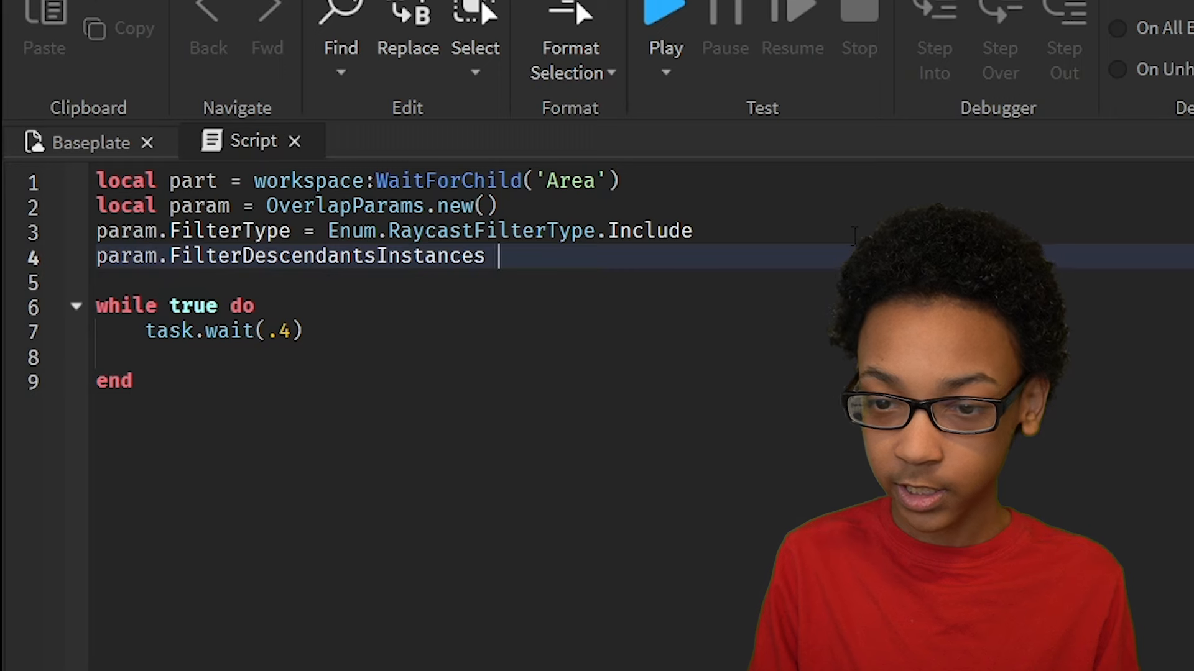
{"action": "type", "text": "="}
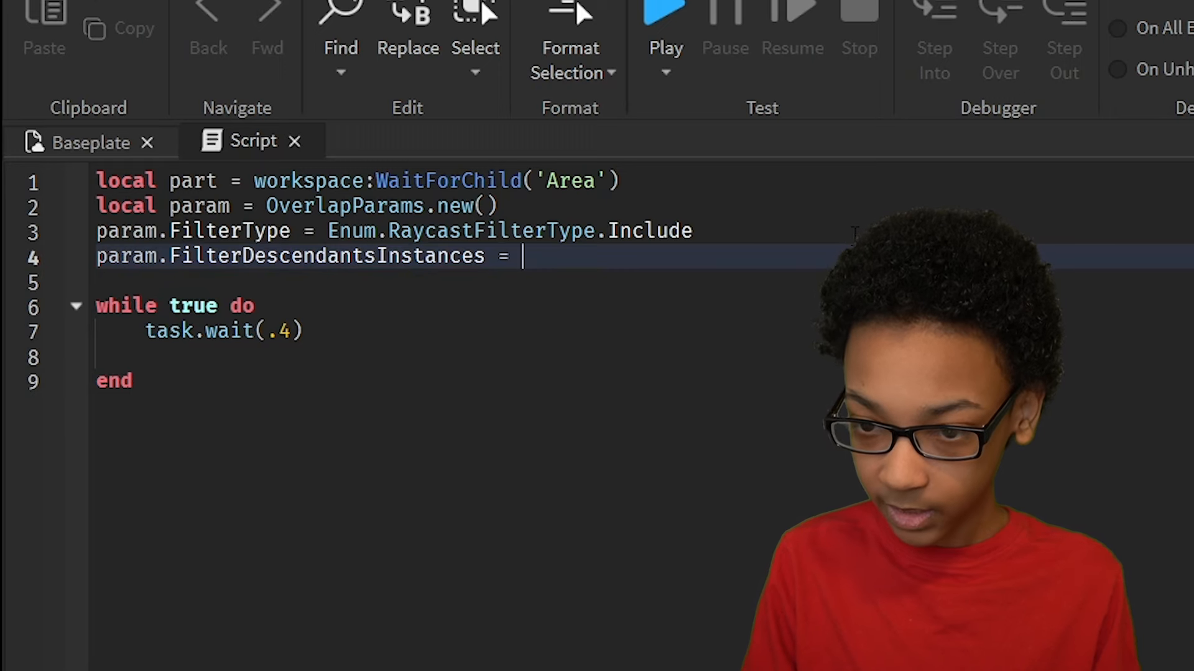
{"action": "type", "text": "{}"}
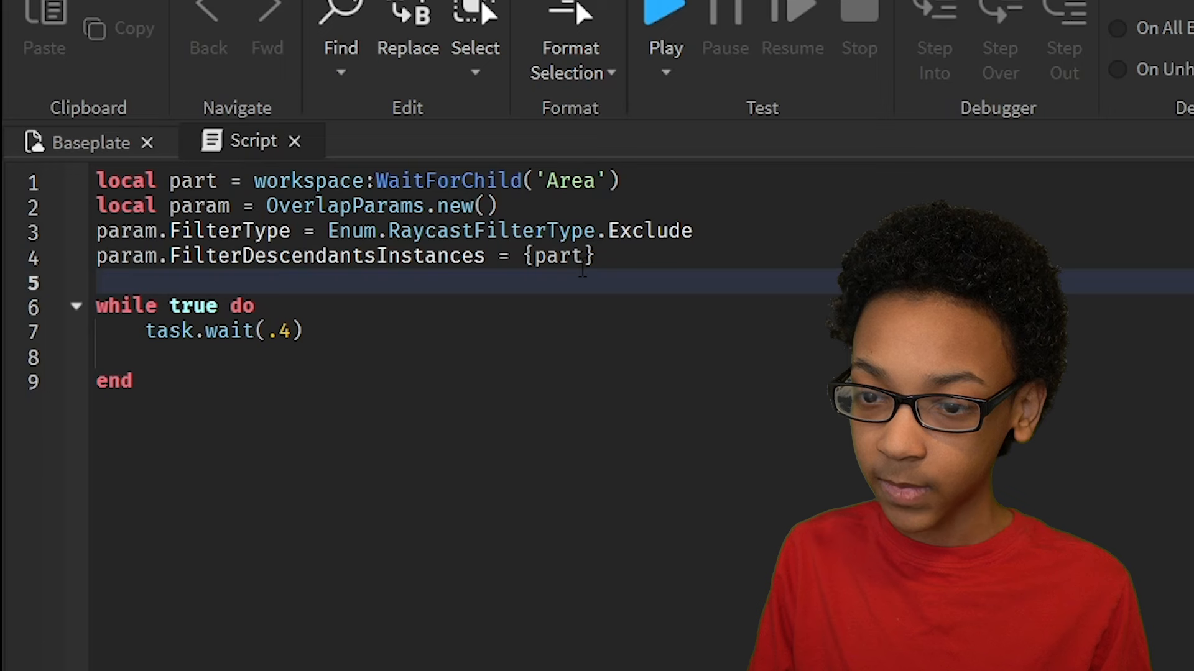
{"action": "type", "text": ","}
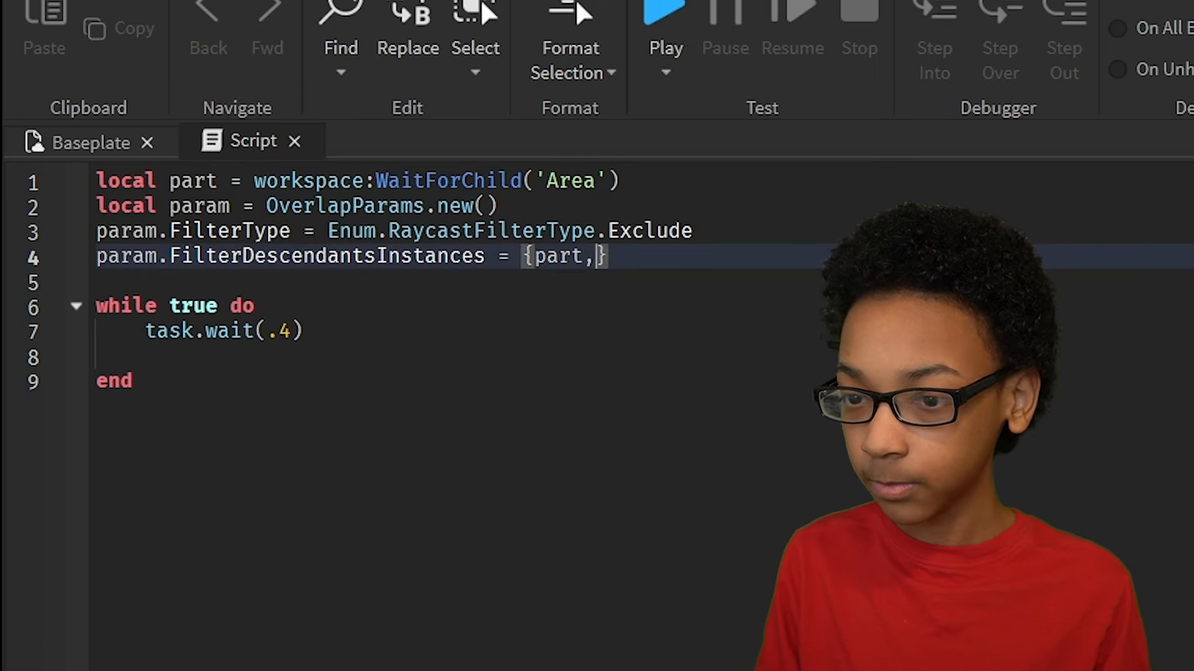
{"action": "type", "text": "workspace:WaitForChild('basep"}
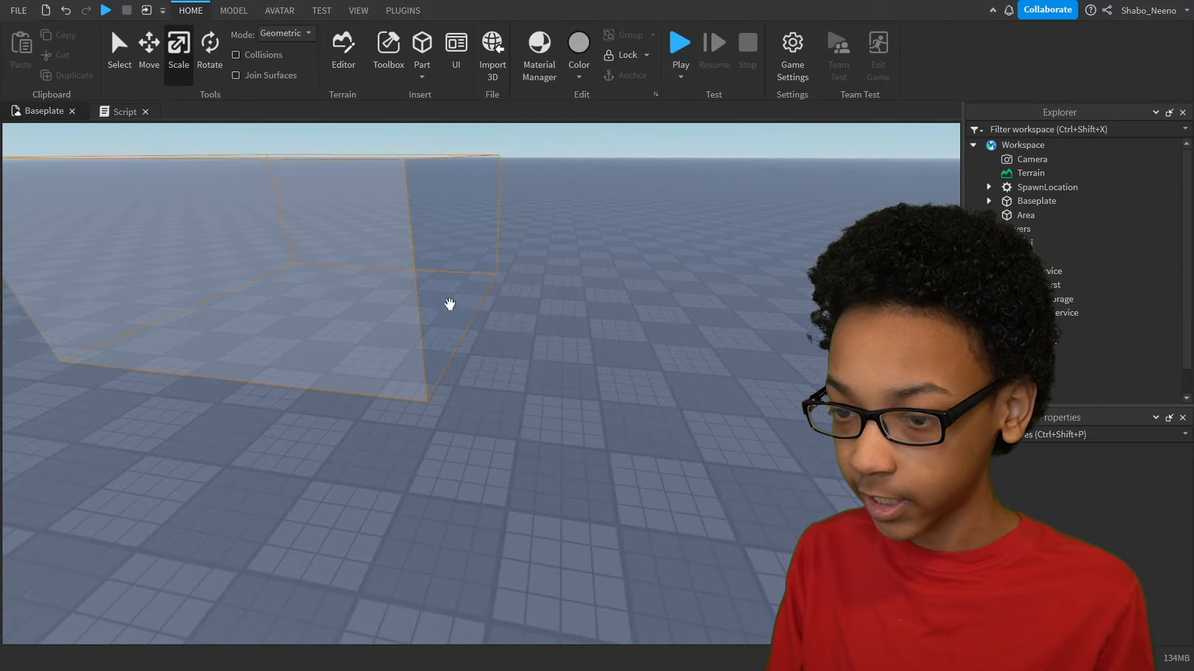
Step: Add param.RespectCanCollide = true and insert a test character model into the scene
{"action": "left_click", "coordinate": [125, 112]}
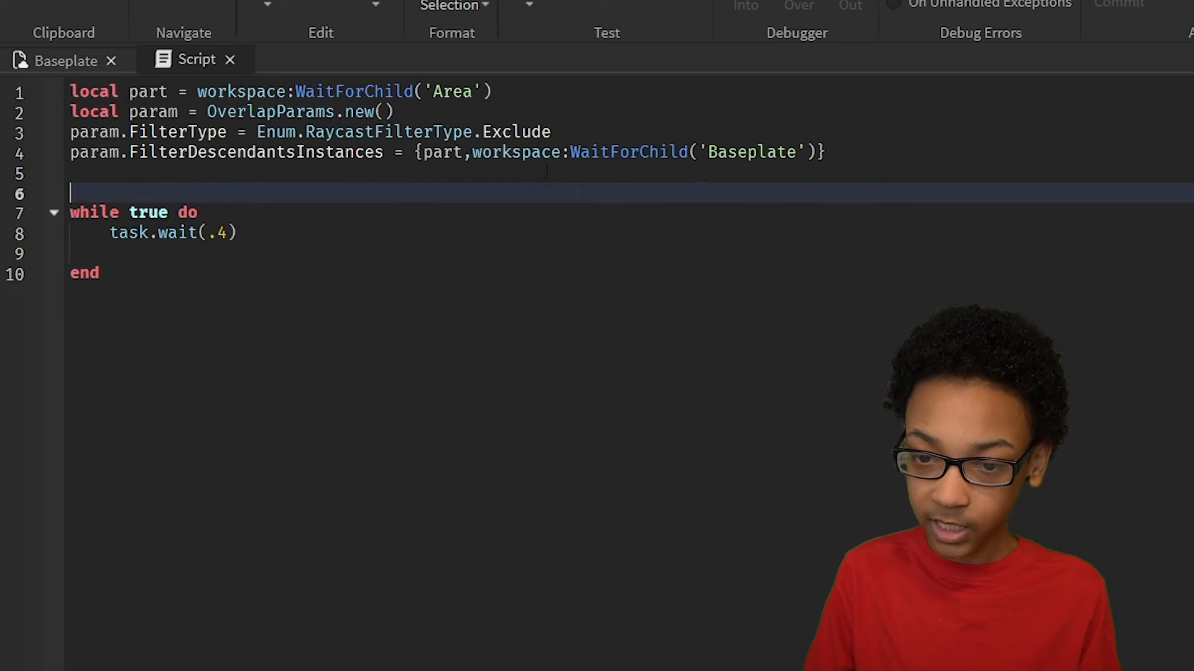
{"action": "type", "text": "param.RespectCanCollide ="}
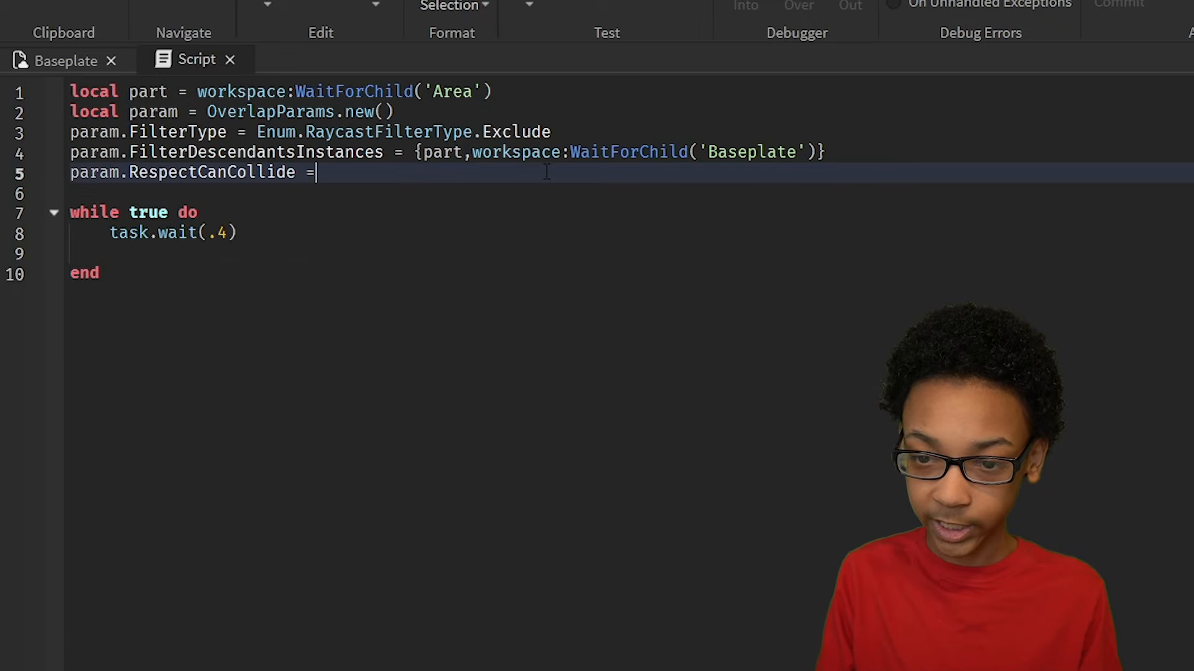
{"action": "left_click", "coordinate": [43, 111]}
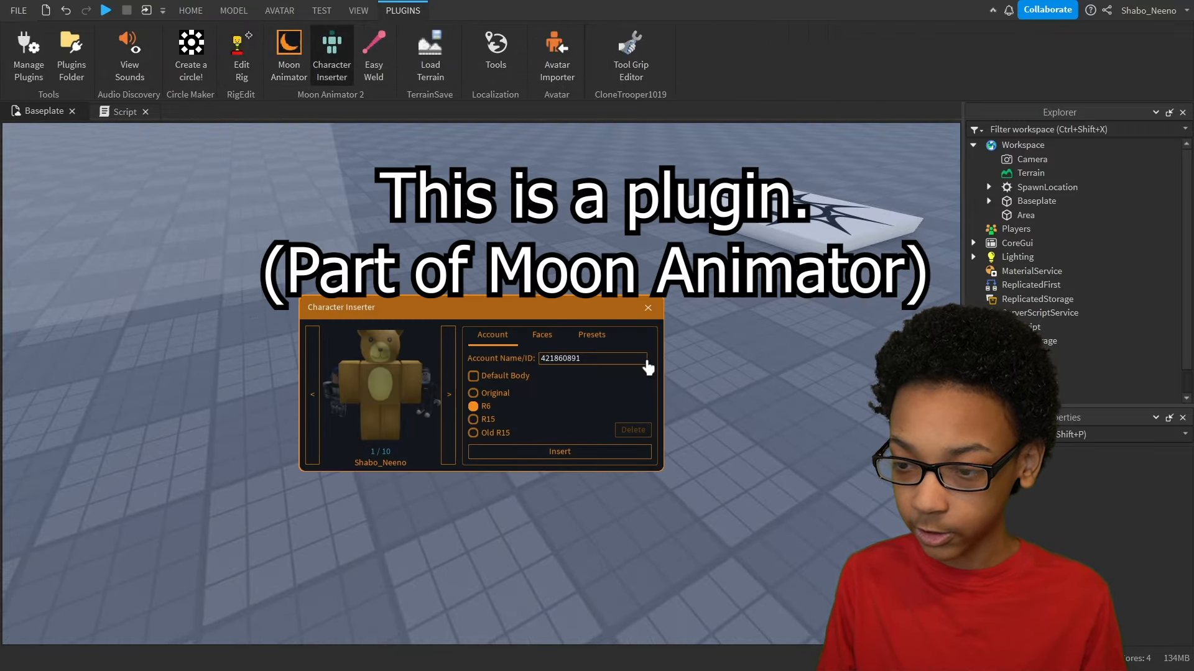
{"action": "left_click", "coordinate": [560, 451]}
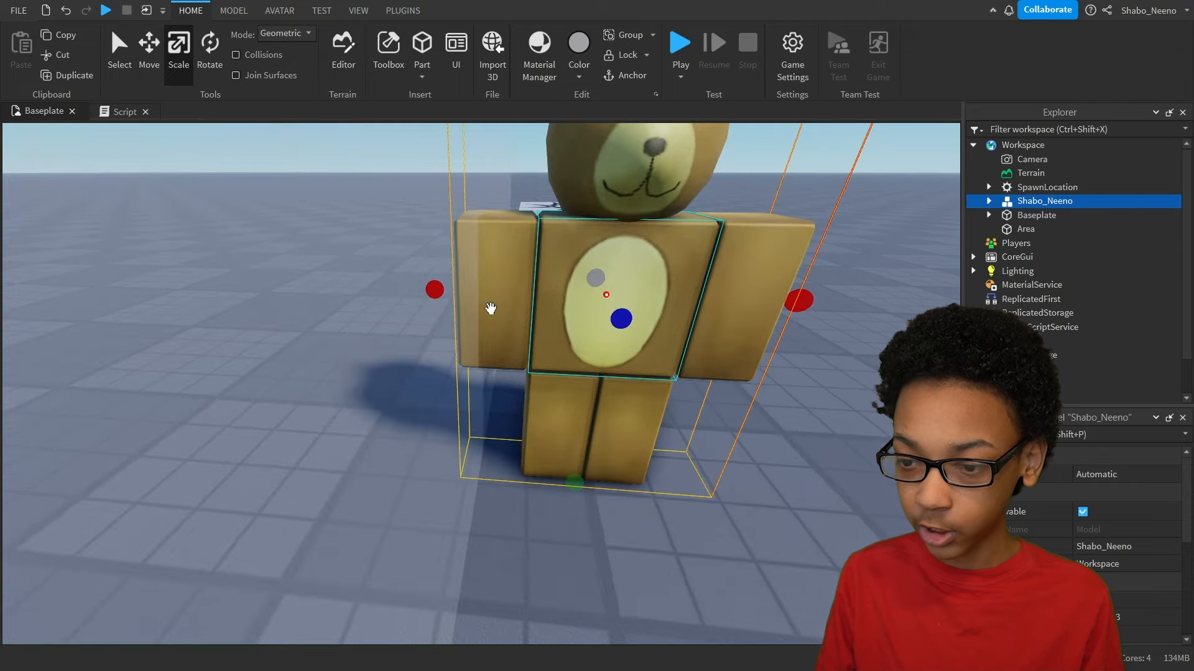
{"action": "left_click", "coordinate": [118, 111]}
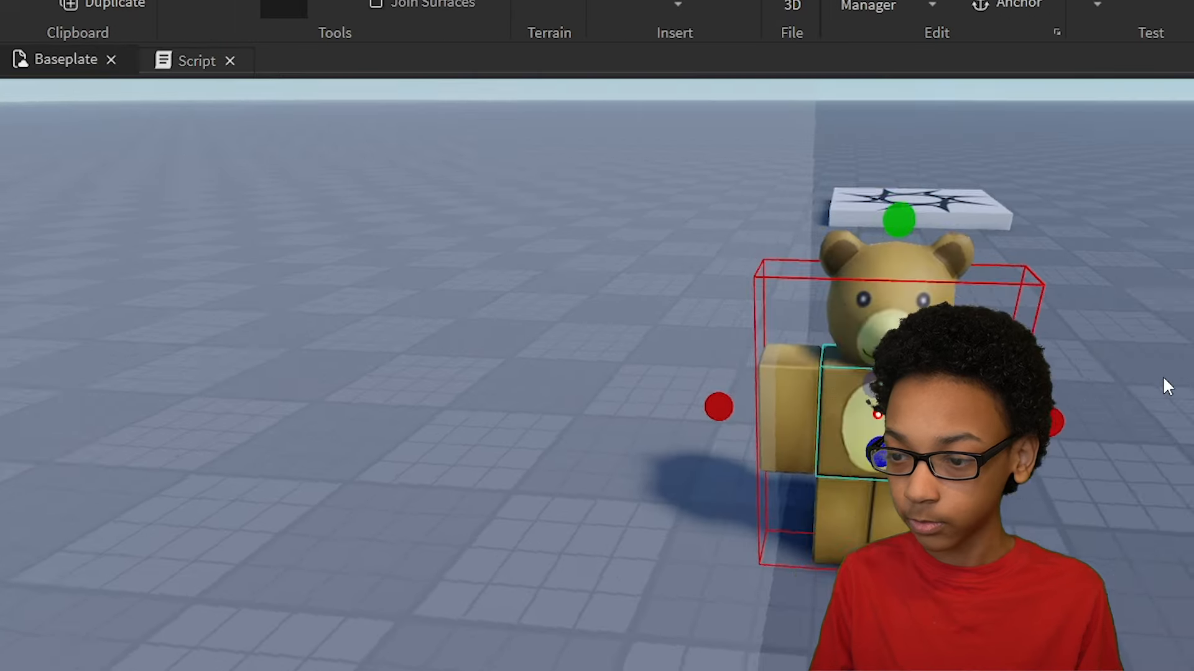
{"action": "left_click", "coordinate": [194, 61]}
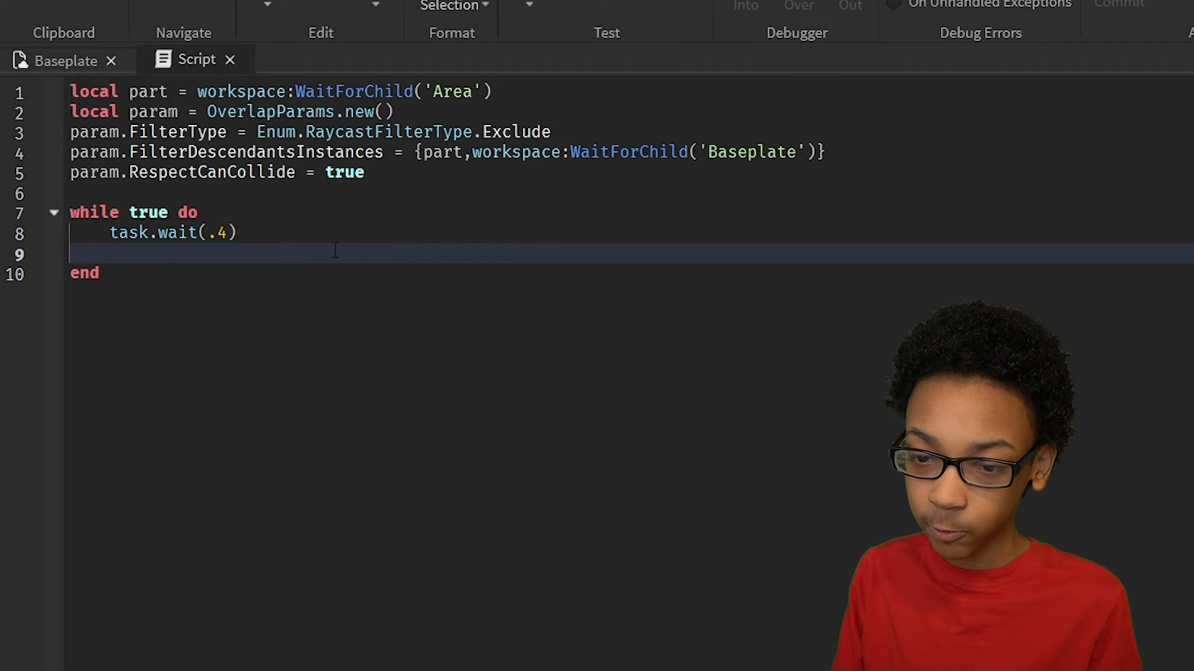
Step: Store local touching = workspace:GetPartBoundsInBox(...) using the overlap params inside the loop
{"action": "type", "text": "local touching"}
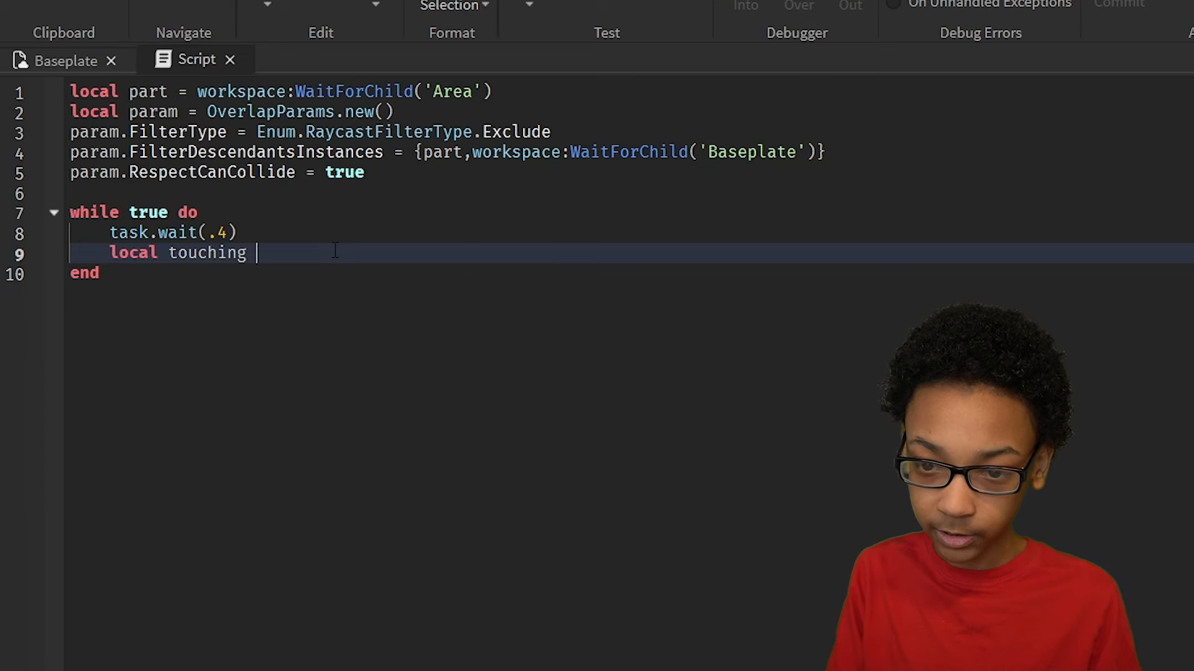
{"action": "type", "text": "= workspace:GetPartBoundsInBox()"}
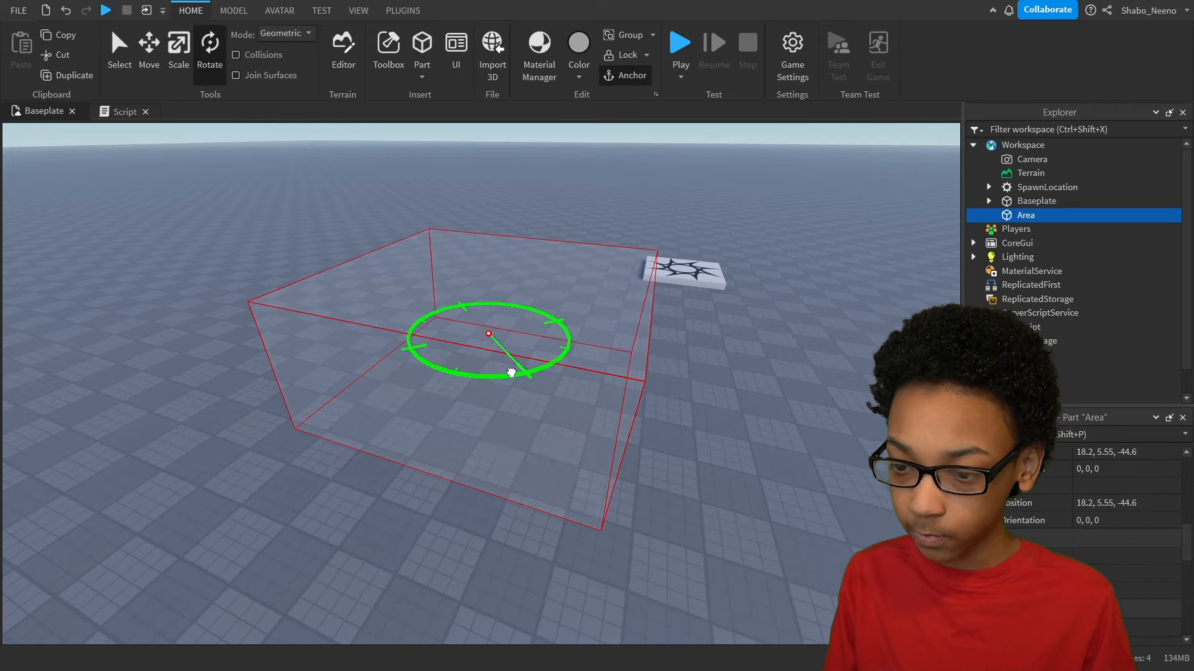
{"action": "left_click_drag", "start_coordinate": [508, 373], "coordinate": [570, 347]}
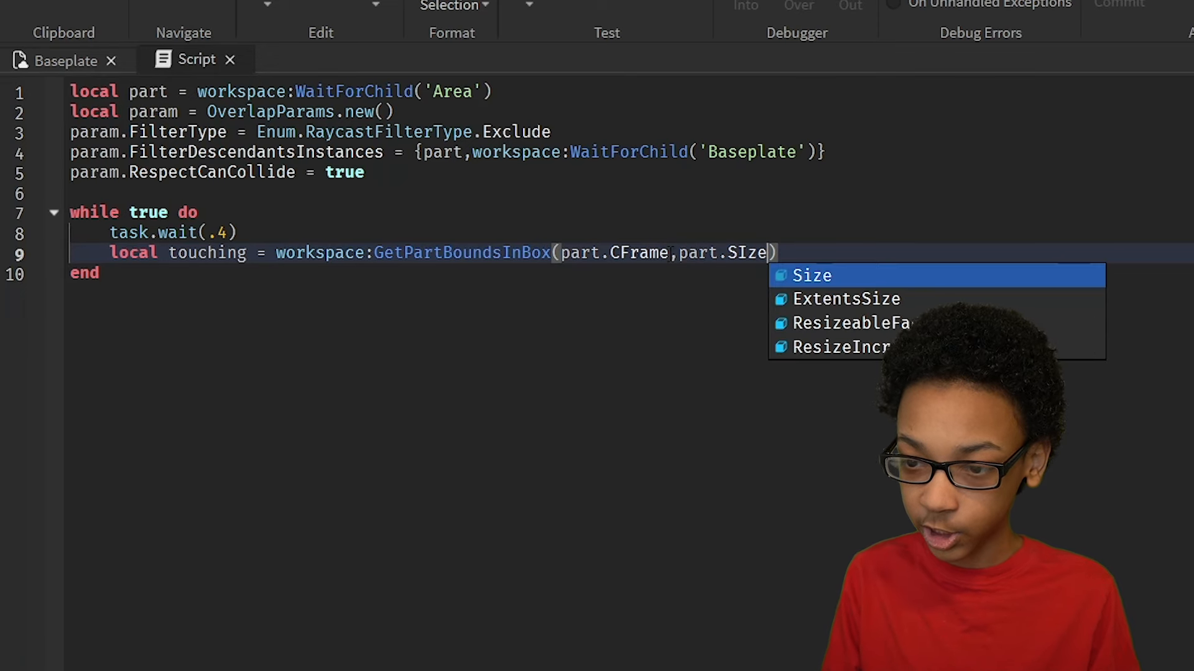
{"action": "type", "text": ",param"}
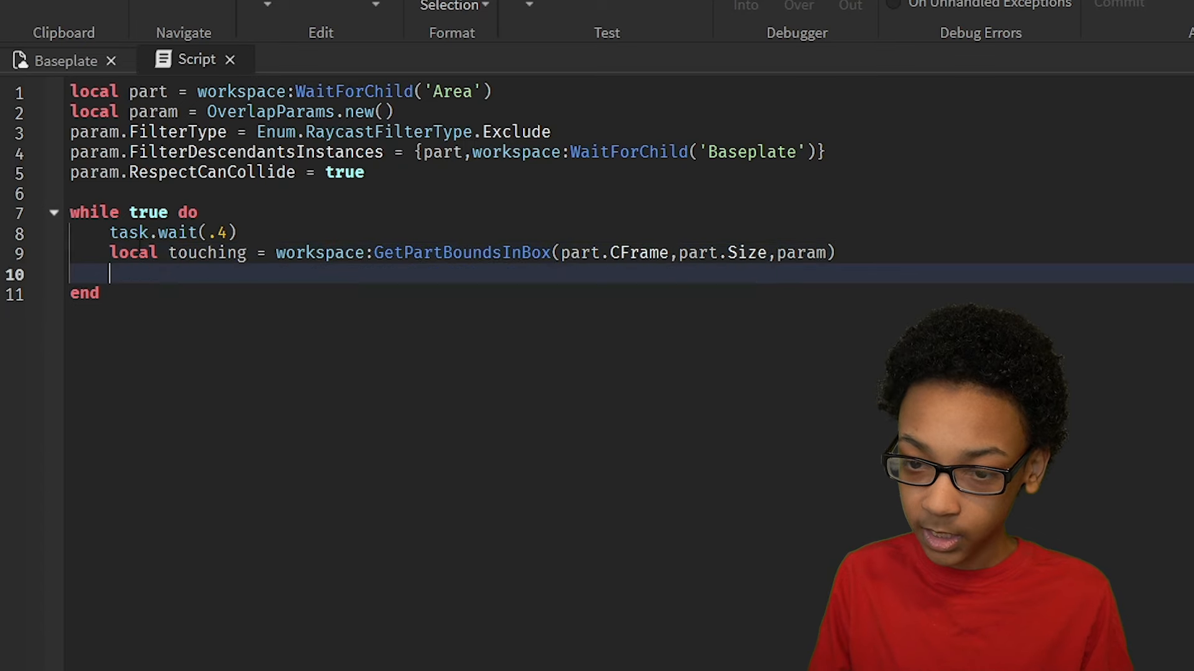
{"action": "mouse_move", "coordinate": [72, 51]}
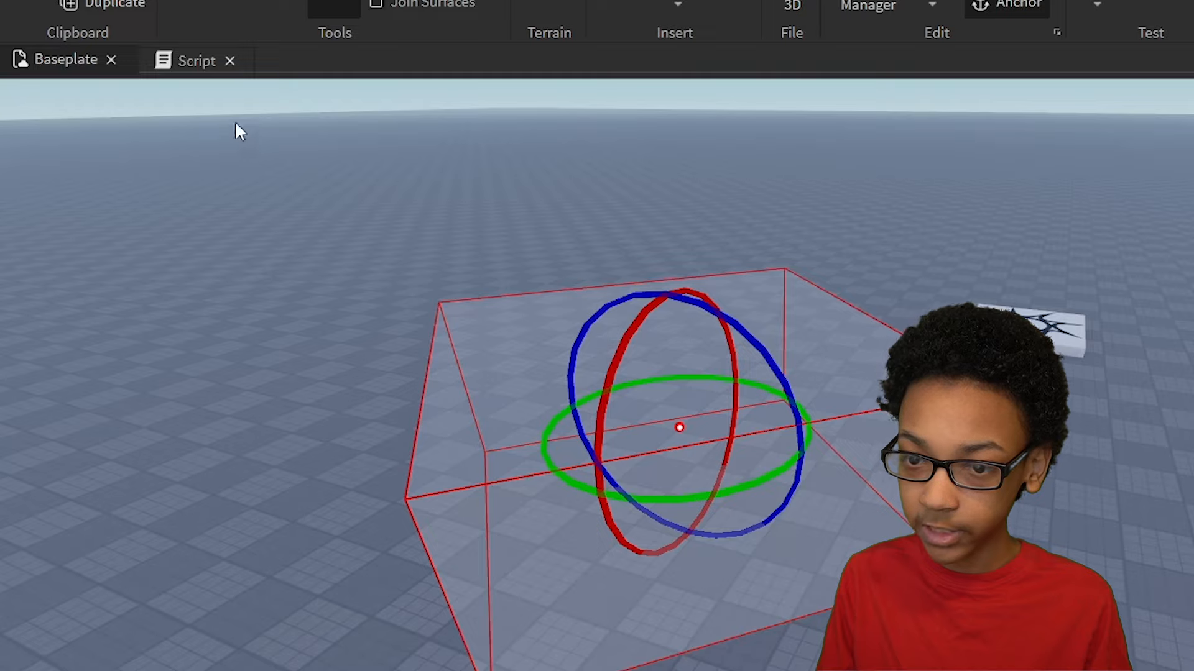
{"action": "left_click", "coordinate": [194, 60]}
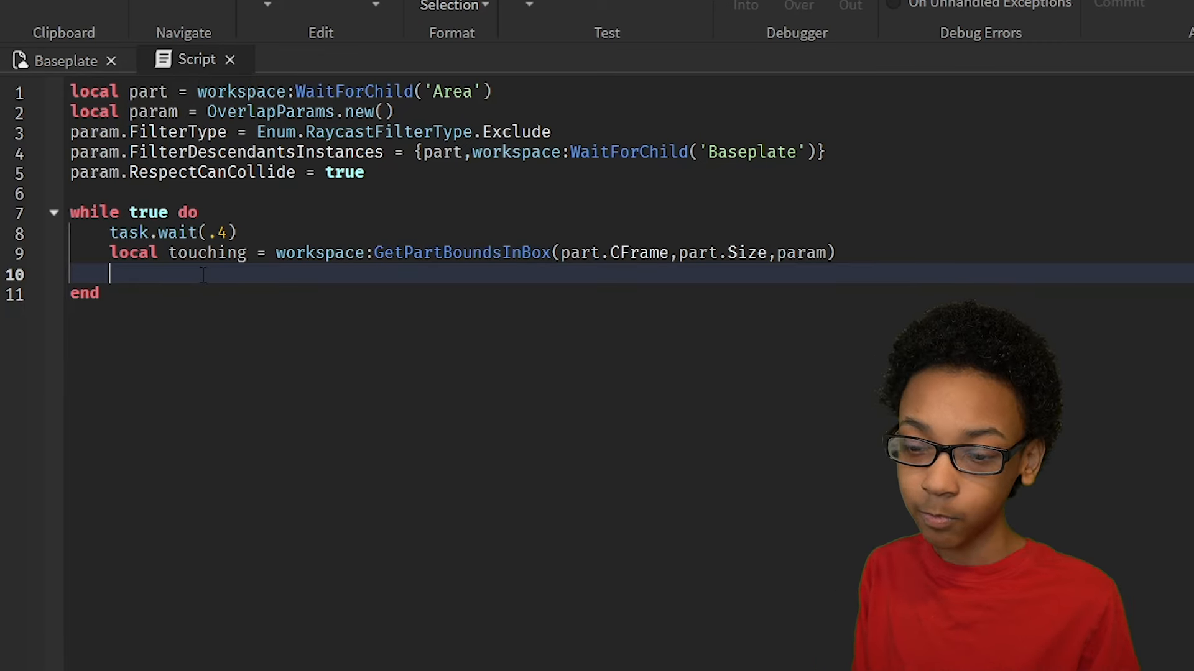
Step: Add if #touching > 0, a for i,touch in pairs(touching) loop, and an if touch and touch.Parent check
{"action": "type", "text": "if #"}
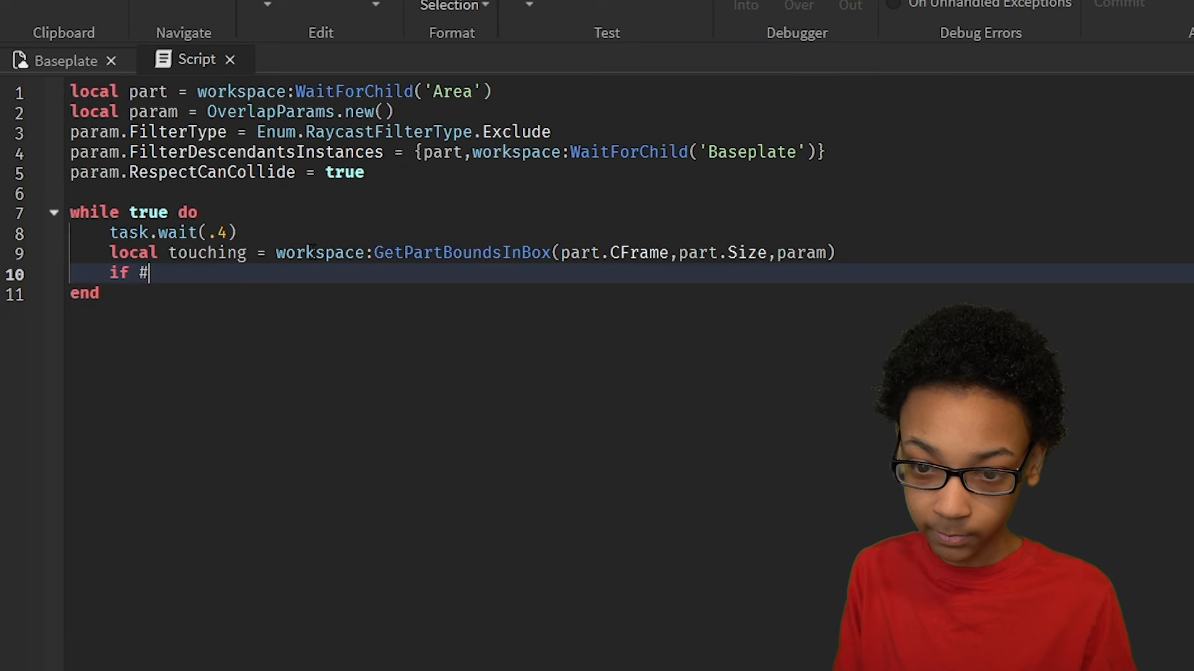
{"action": "type", "text": "touching > 0 then"}
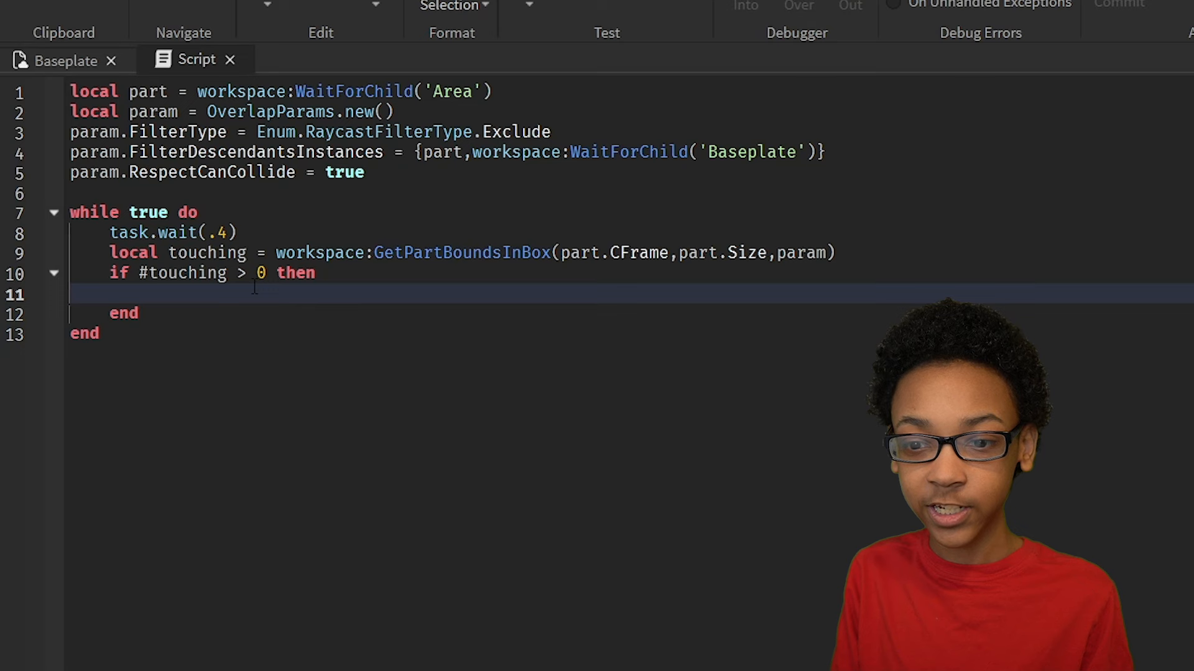
{"action": "type", "text": "for i,"}
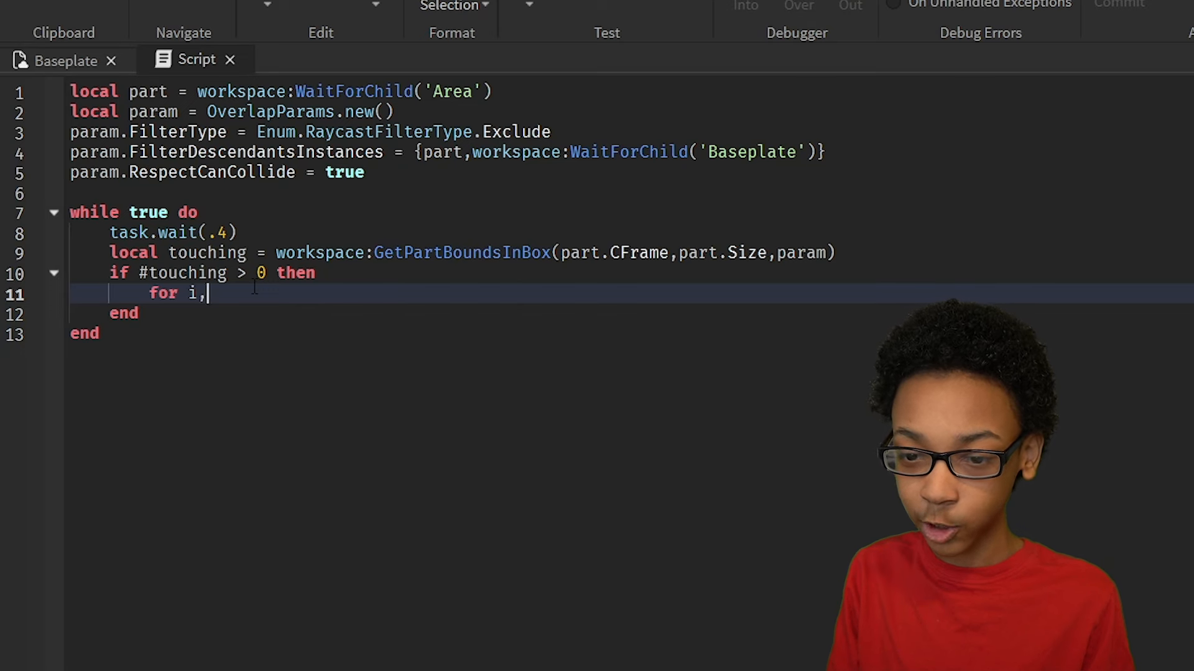
{"action": "type", "text": "touch in pairs(touchin)"}
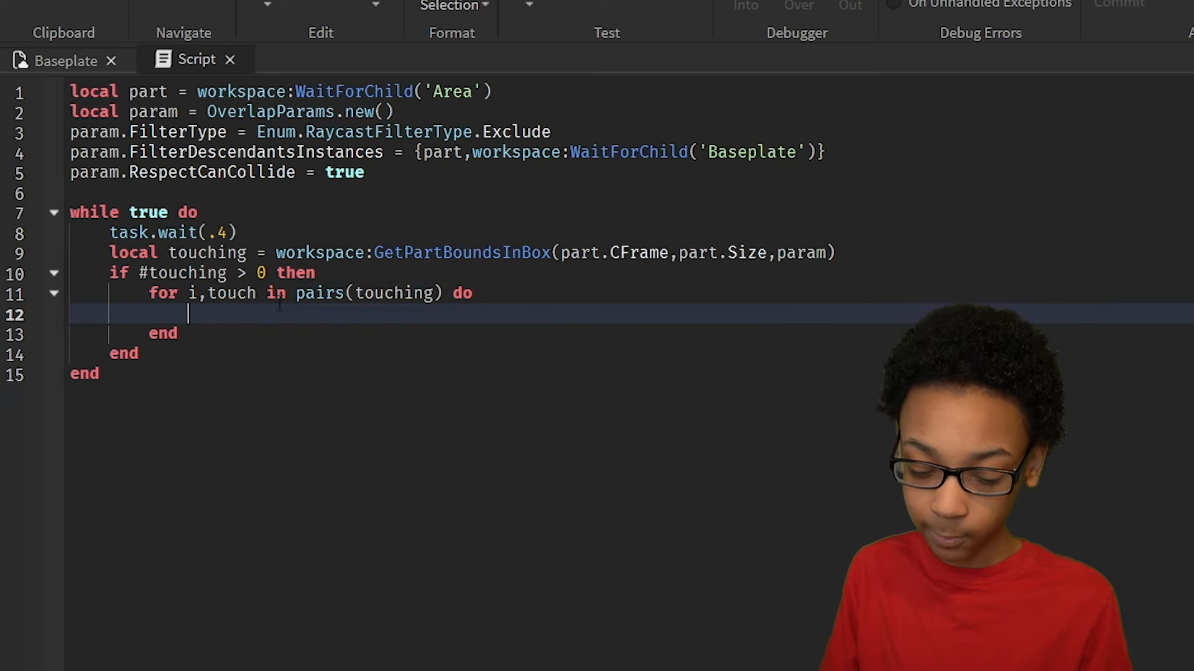
{"action": "type", "text": "i"}
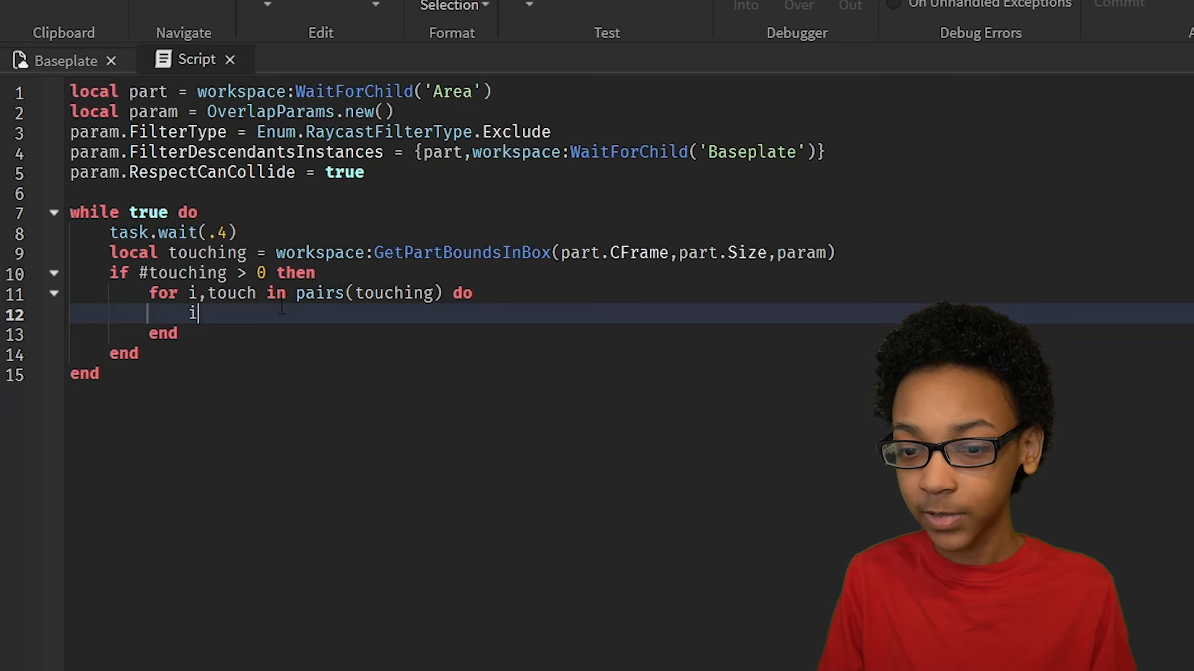
{"action": "key", "text": "Backspace"}
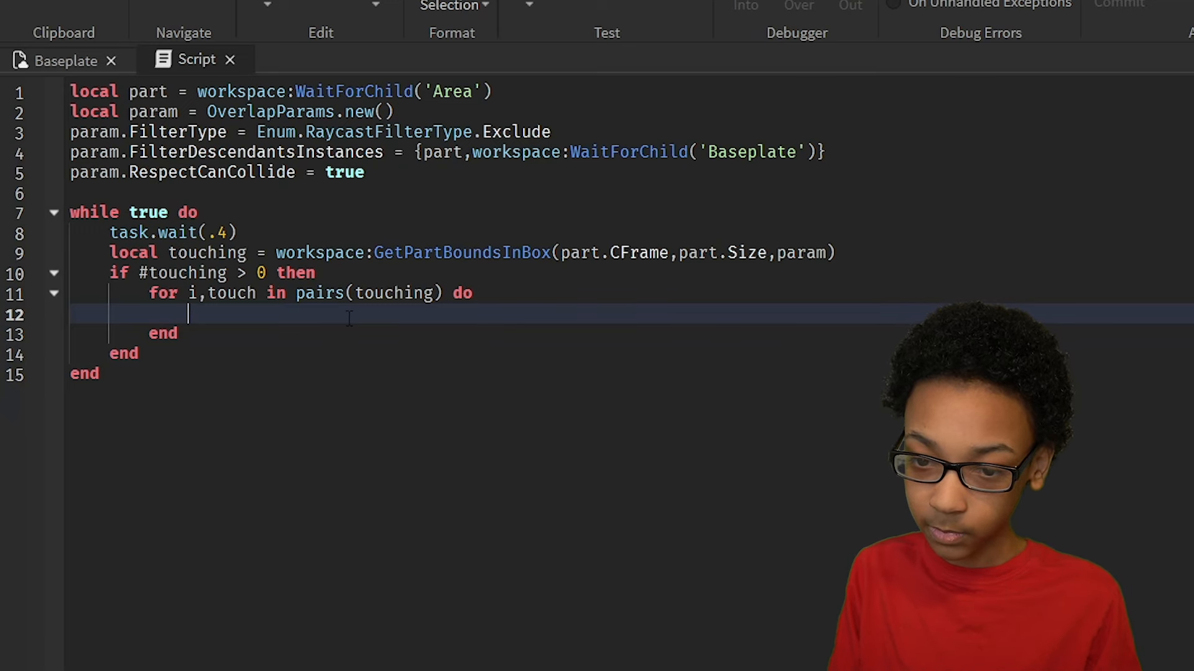
{"action": "type", "text": "if touch and touch.Parent then"}
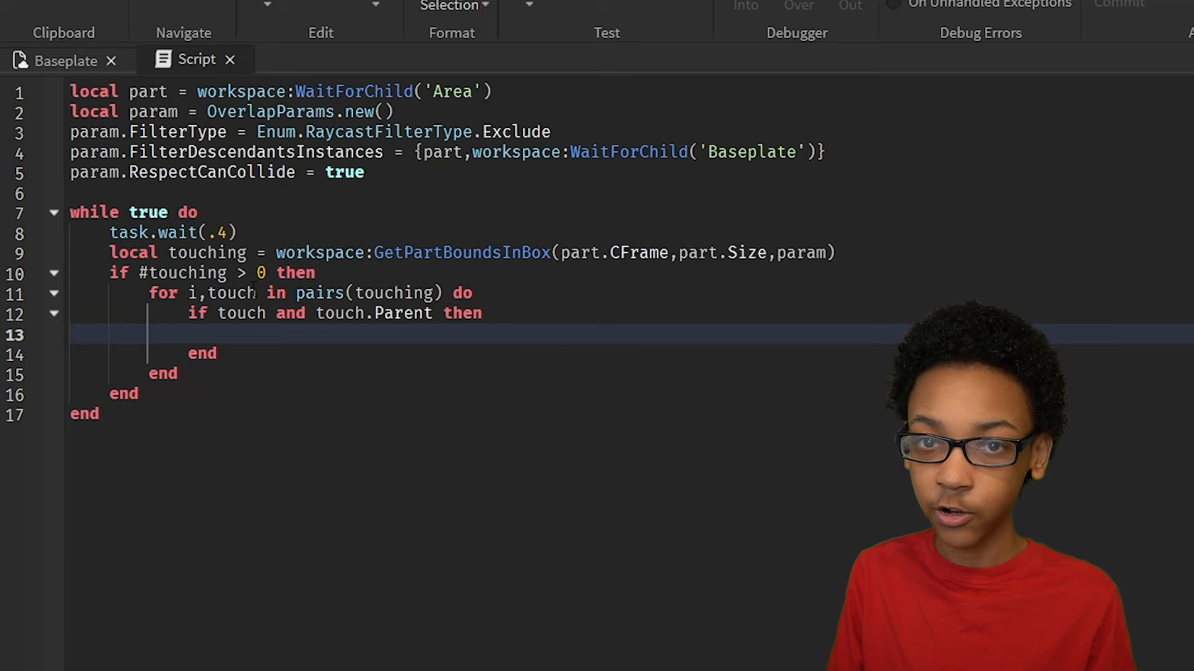
Step: Declare 'local humanoid = touch.Parent:FindFirstChildWhichIsA("Humanoid")' for each found part
{"action": "type", "text": "local humanoid"}
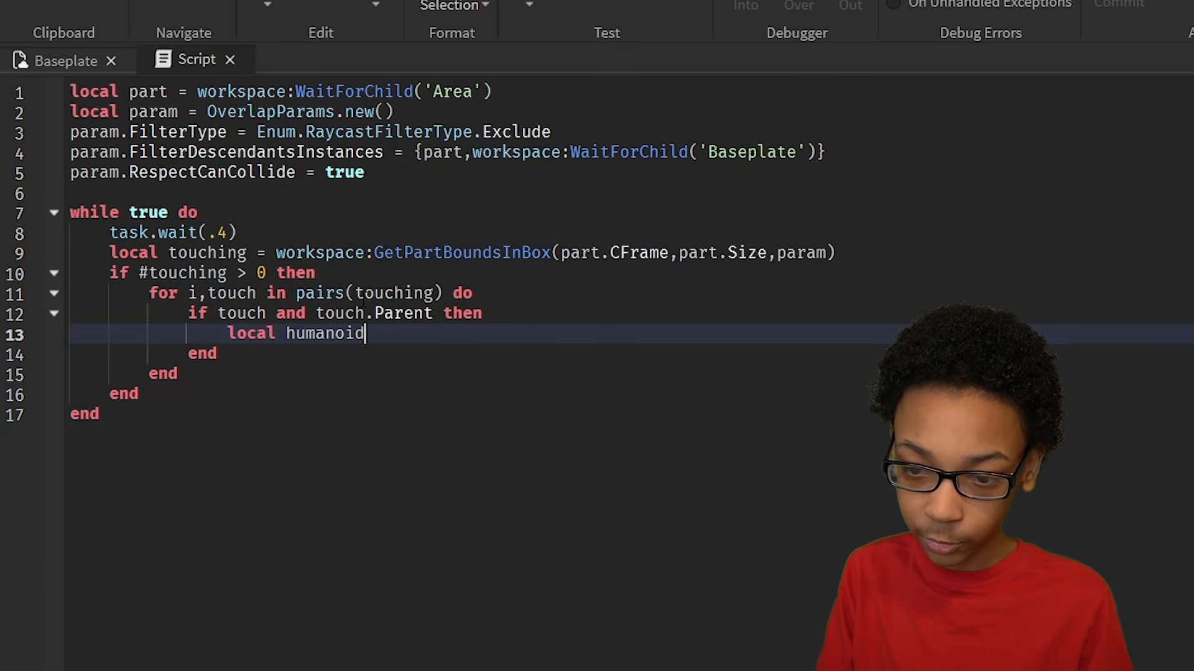
{"action": "type", "text": "= touch.Parent:FindFirstChildWhichIsA('Humanoid"}
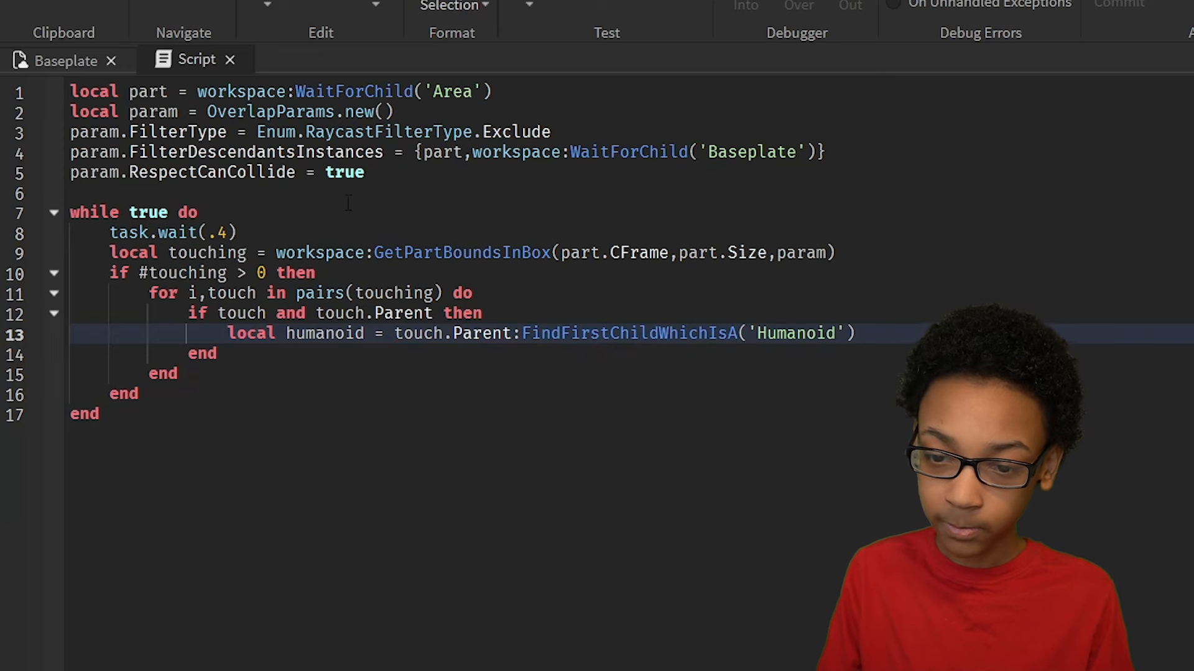
{"action": "double_click", "coordinate": [323, 334]}
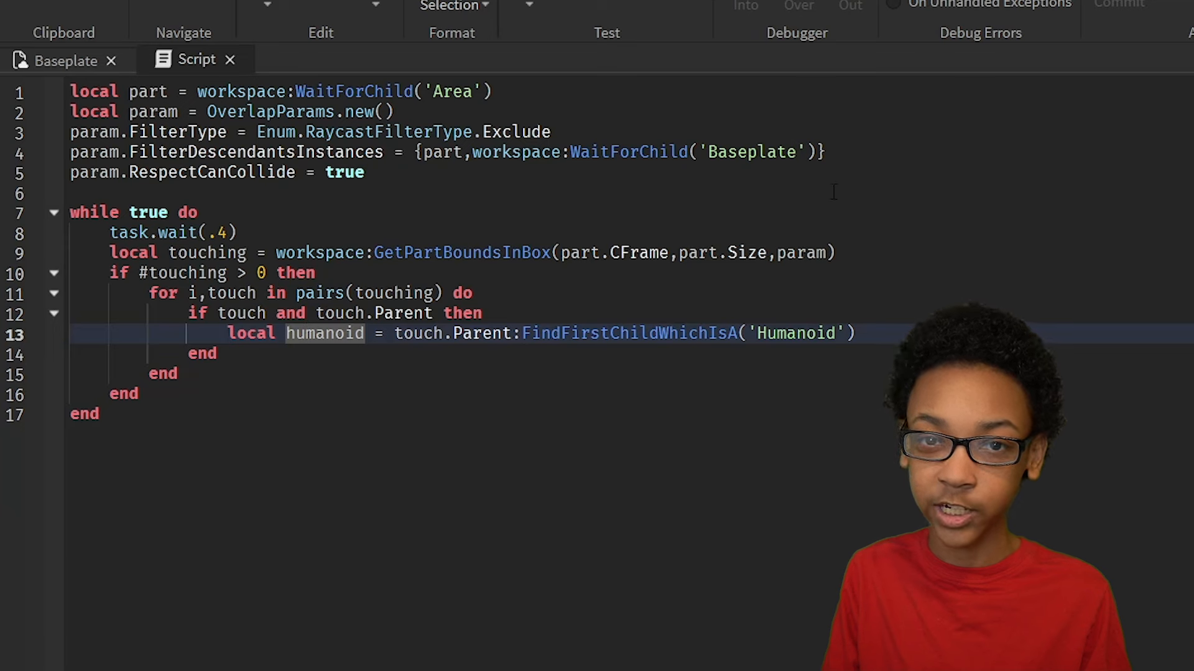
Step: Guard with 'if humanoid and humanoid.Health > 0' and call humanoid:TakeDamage(5)
{"action": "type", "text": "if humanoid and humanoid.Health > 0 then"}
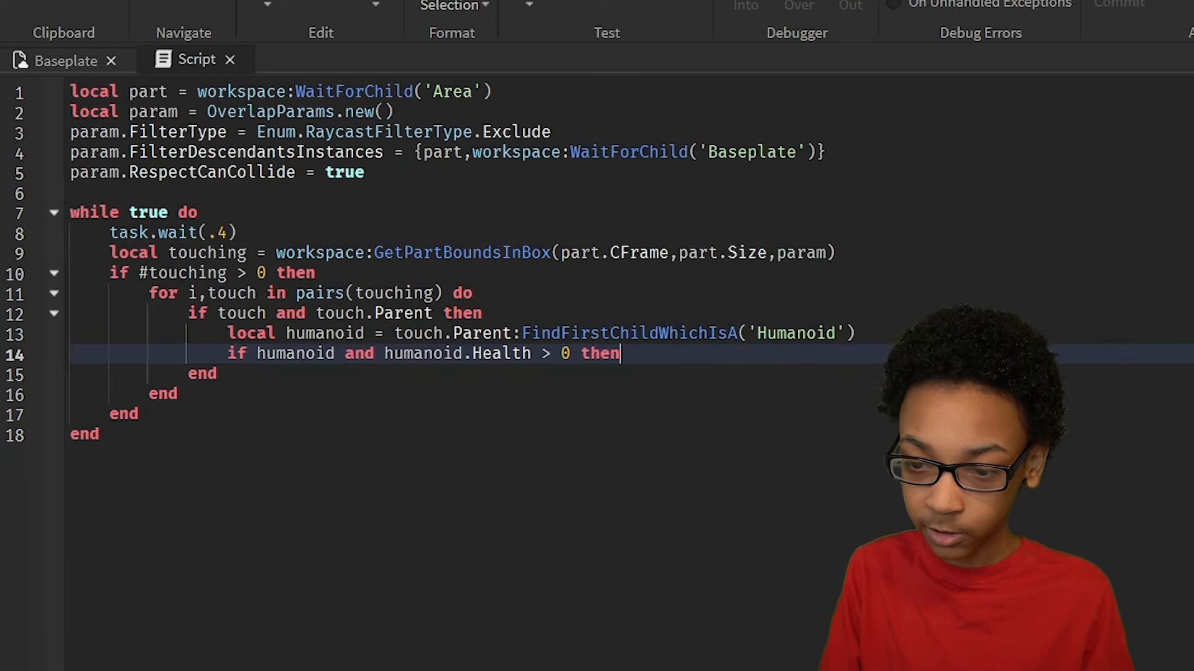
{"action": "type", "text": "humanoid:TakeDamage()"}
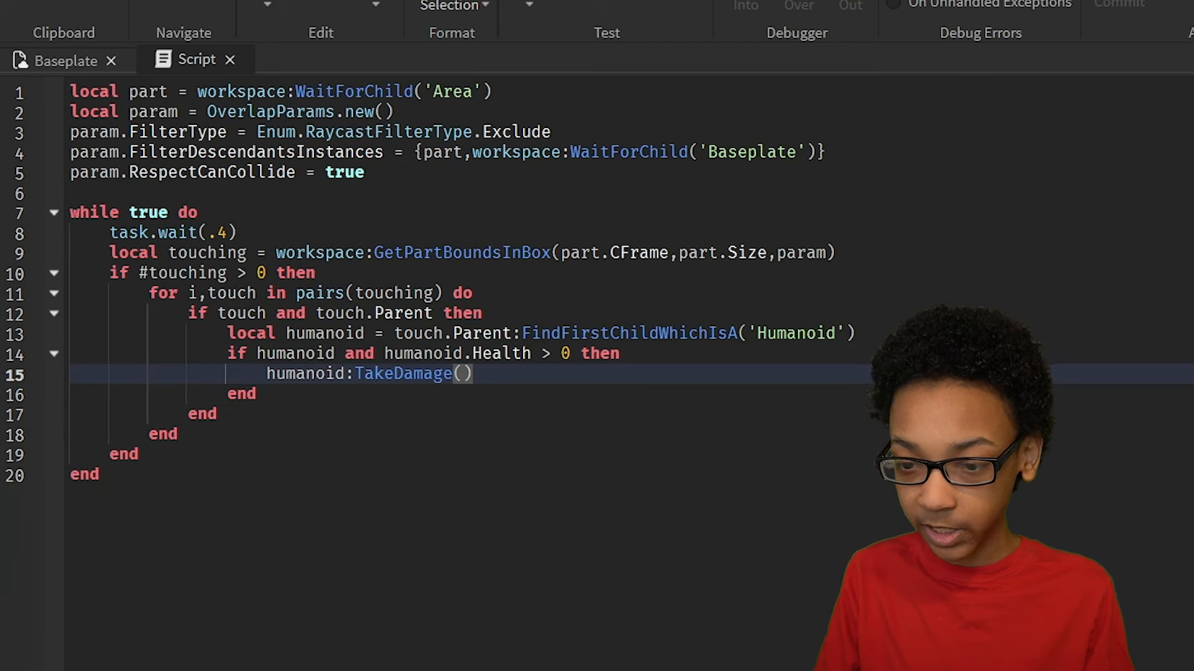
{"action": "type", "text": "5"}
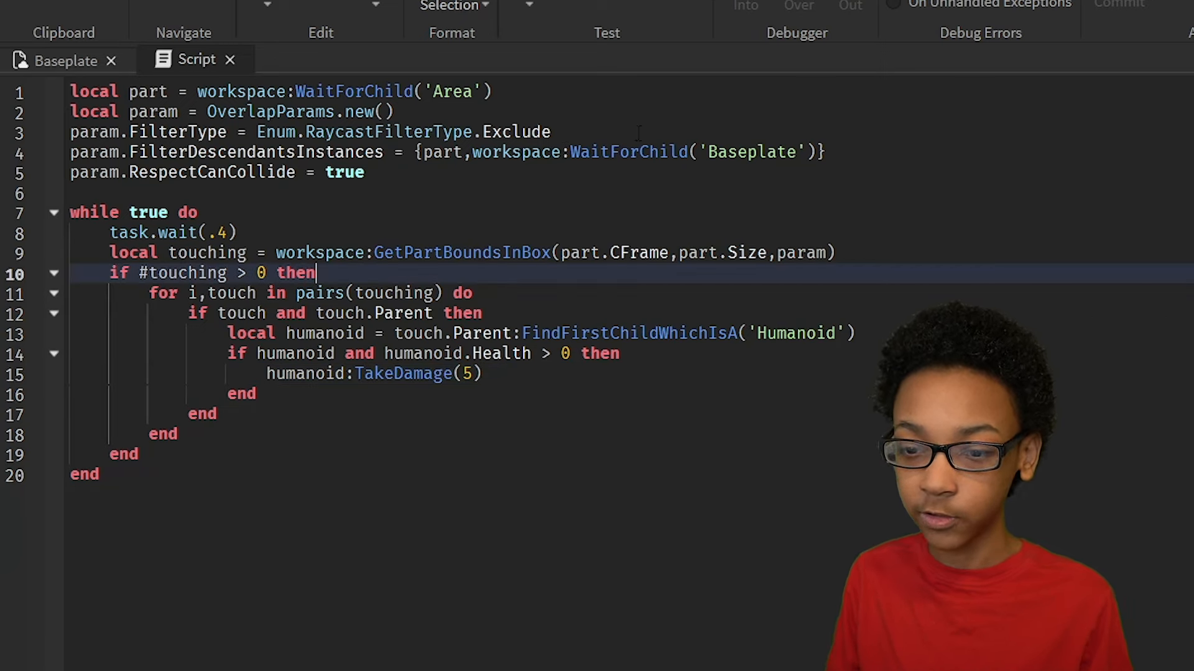
Step: Add 'local damaged = {}' before the for loop to track hit humanoids per scan
{"action": "key", "text": "Enter"}
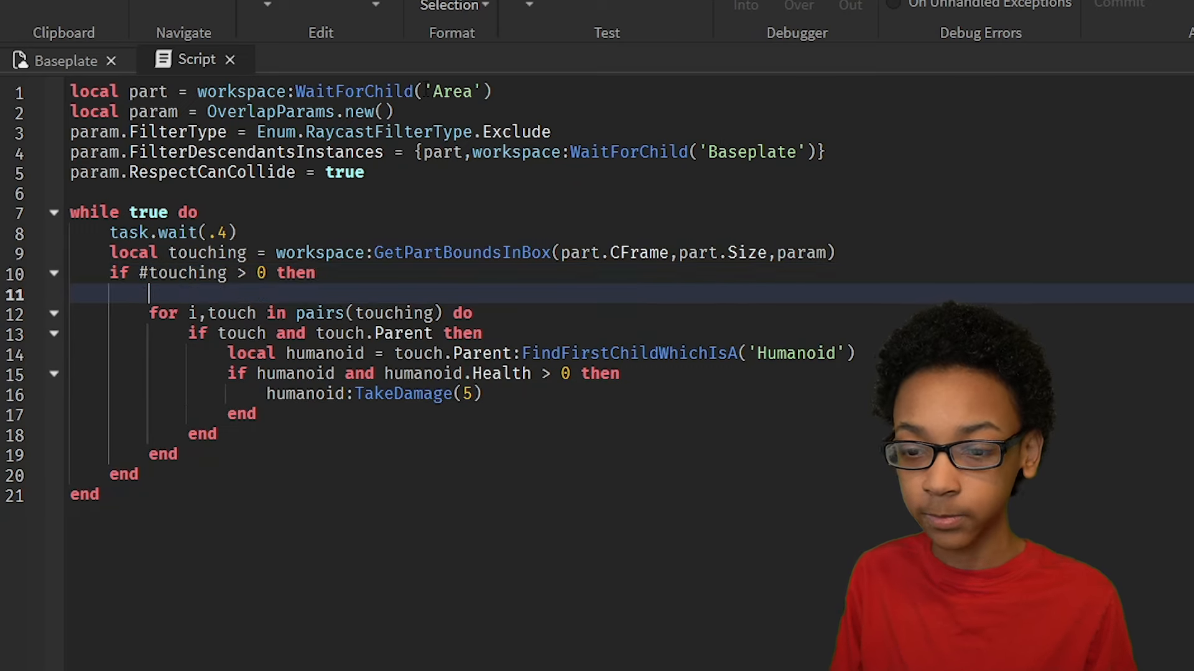
{"action": "type", "text": "local damaged ="}
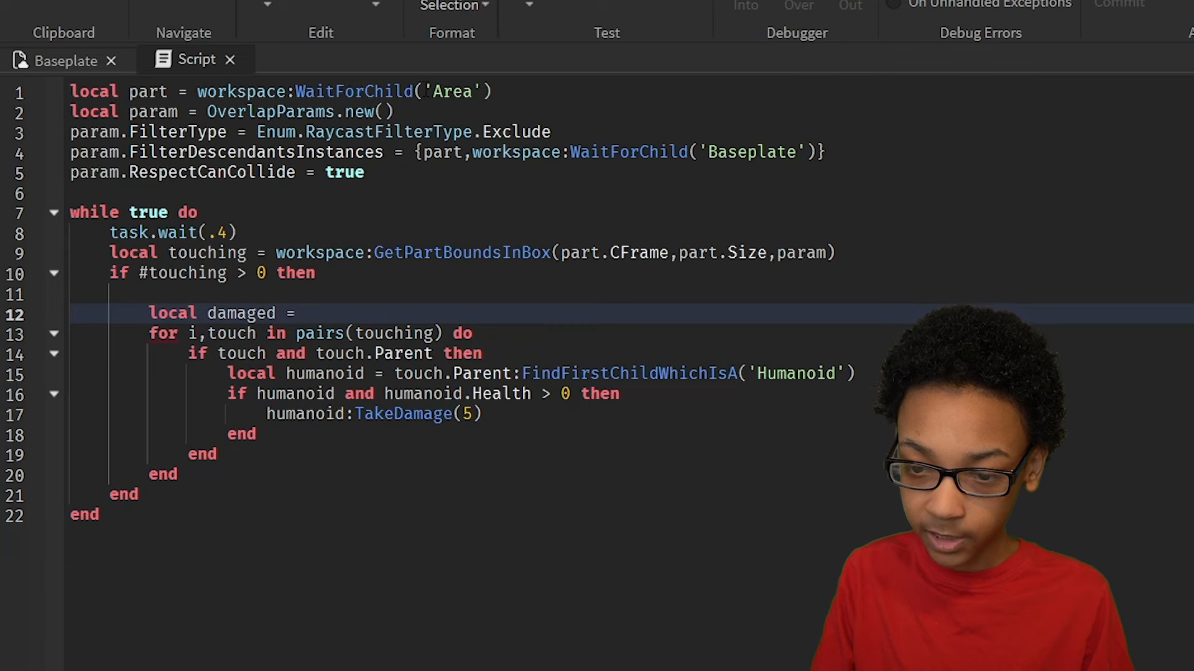
{"action": "type", "text": "{}"}
{"action": "type", "text": "if"}
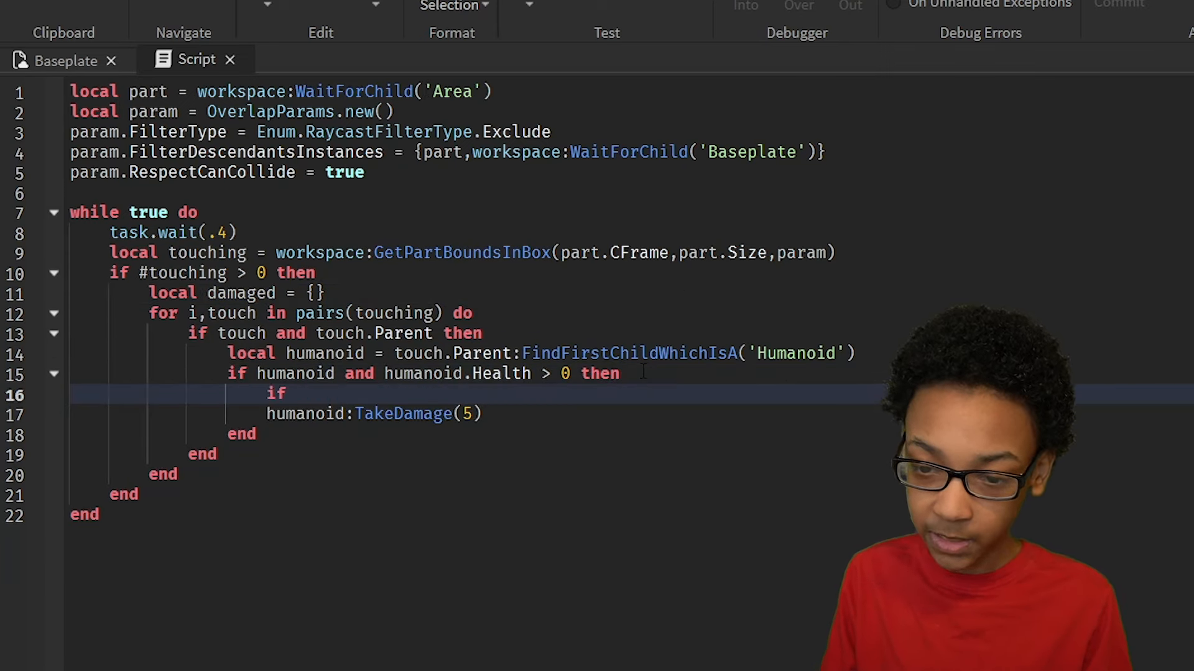
Step: Wrap TakeDamage in 'if not table.find(damaged,humanoid)' and table.insert(damaged,humanoid)
{"action": "type", "text": "table.find("}
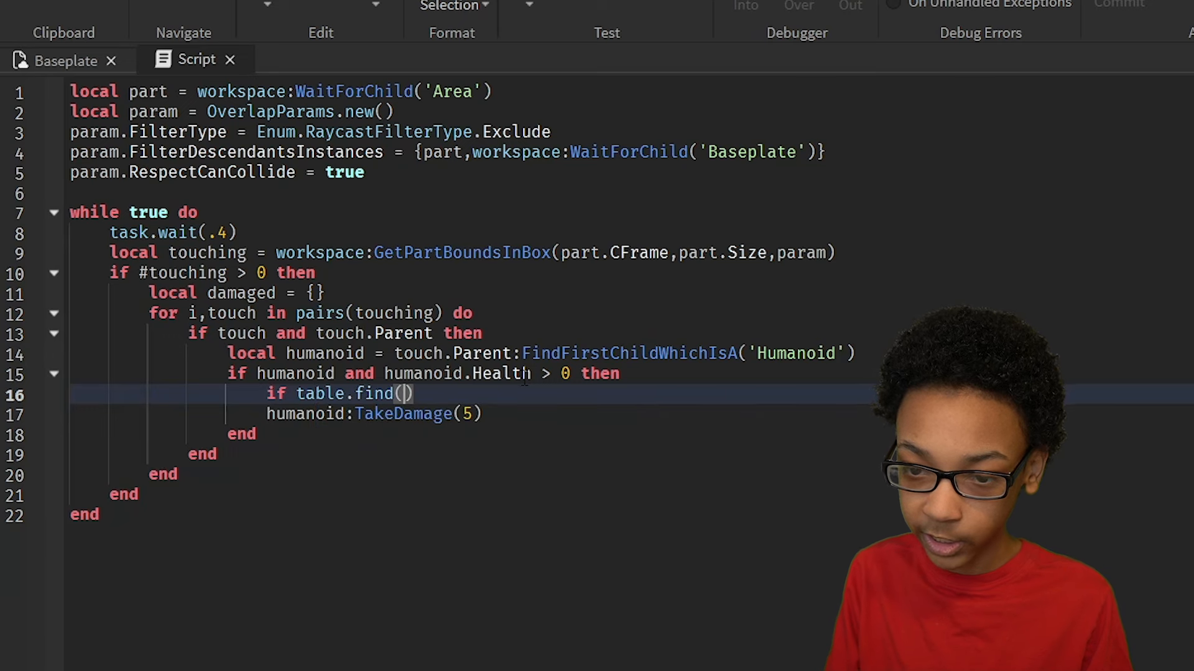
{"action": "type", "text": "damaged,humanoid"}
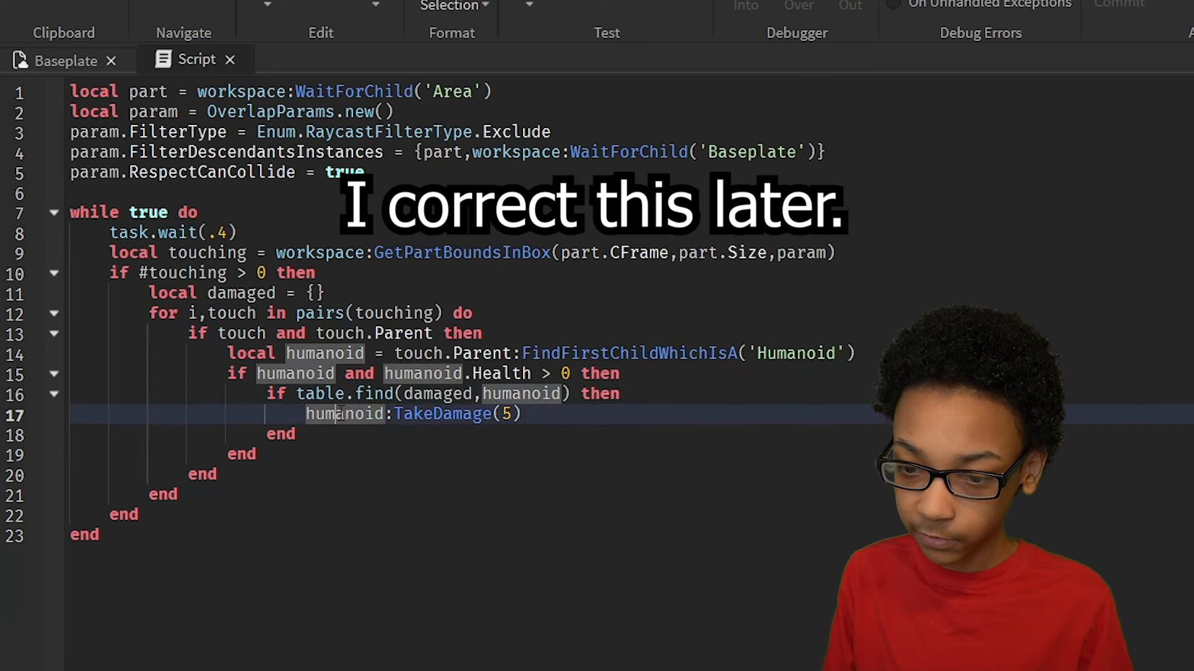
{"action": "type", "text": "table.insert("}
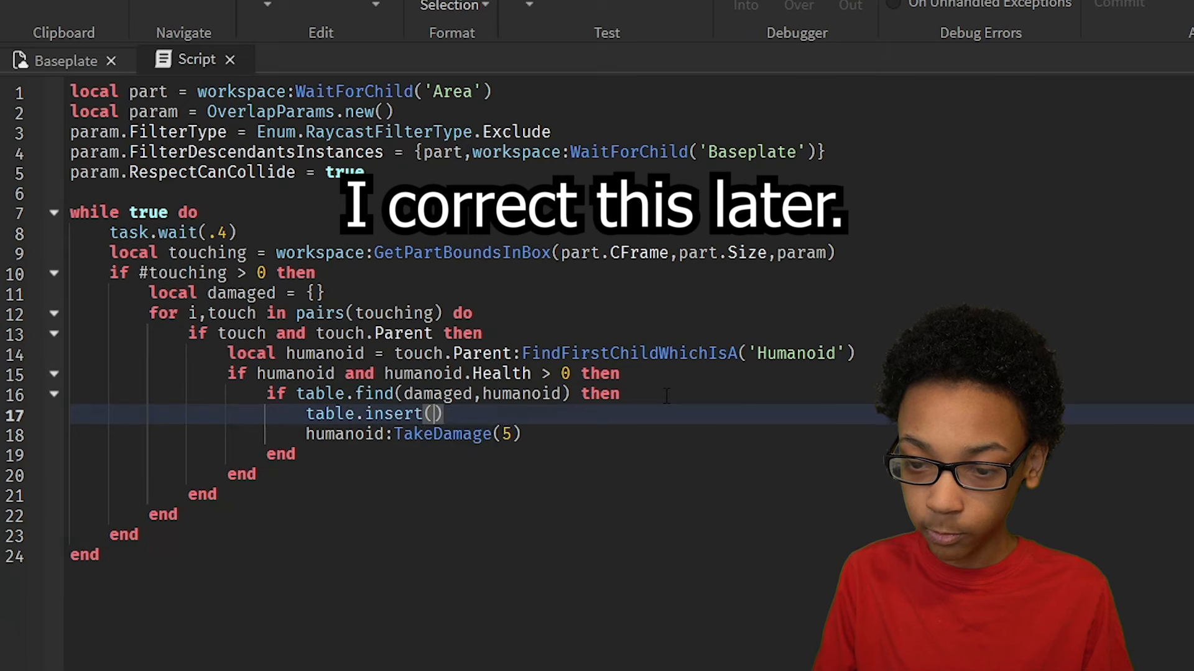
{"action": "type", "text": "damaged,humanoid"}
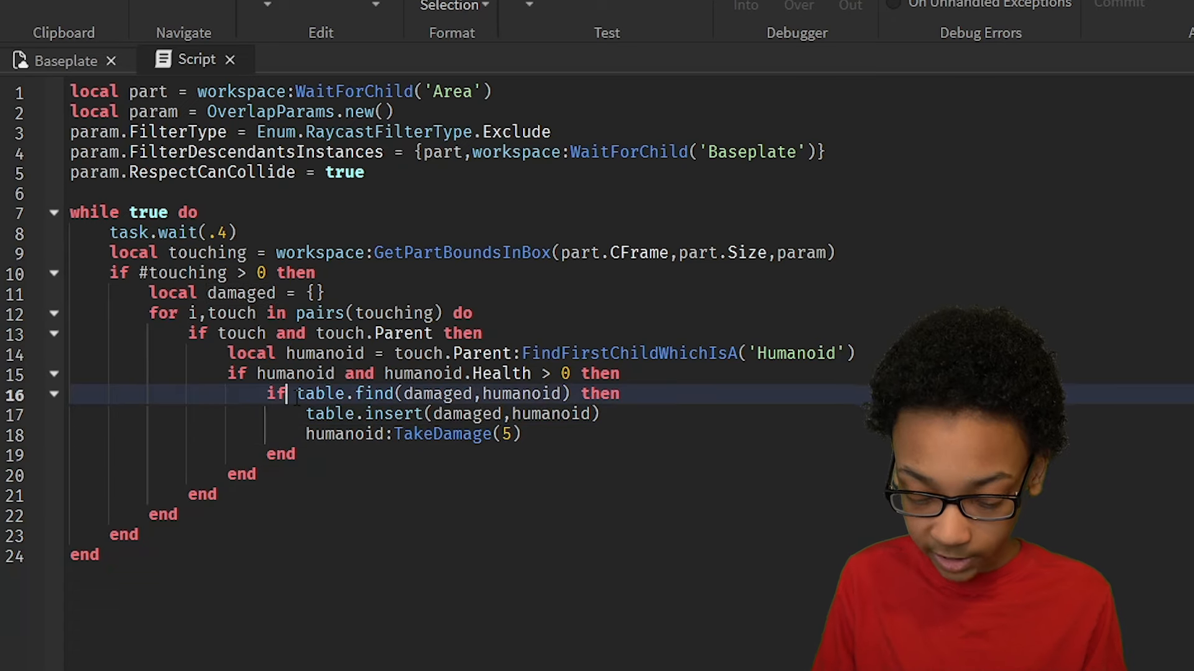
{"action": "type", "text": "not"}
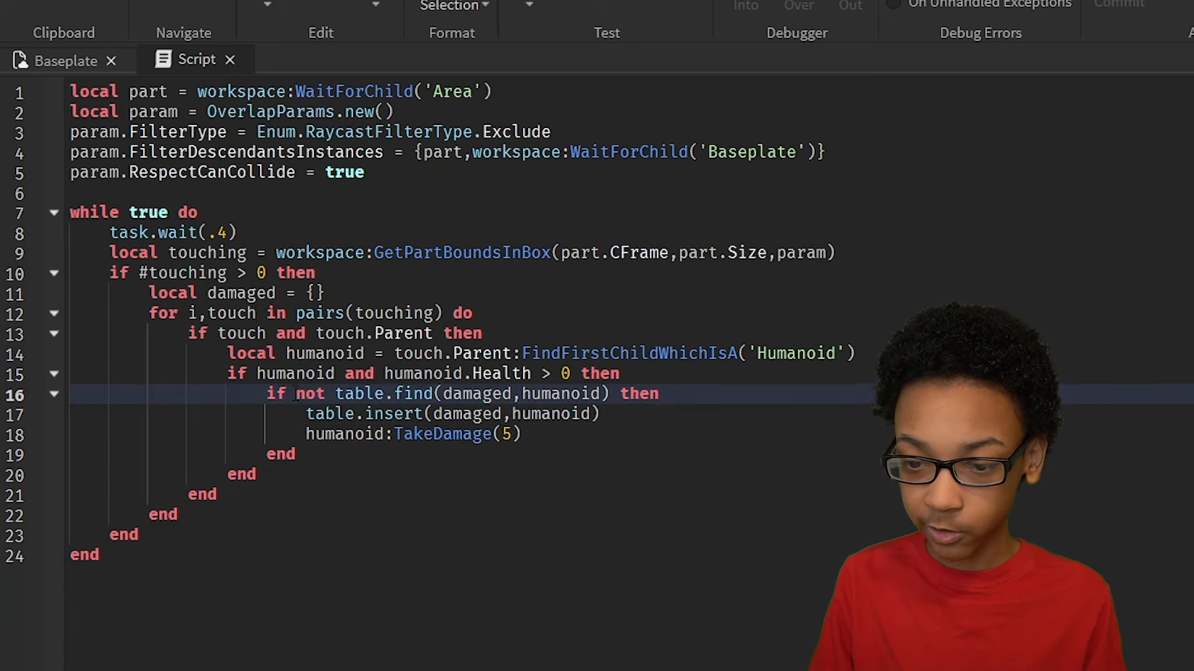